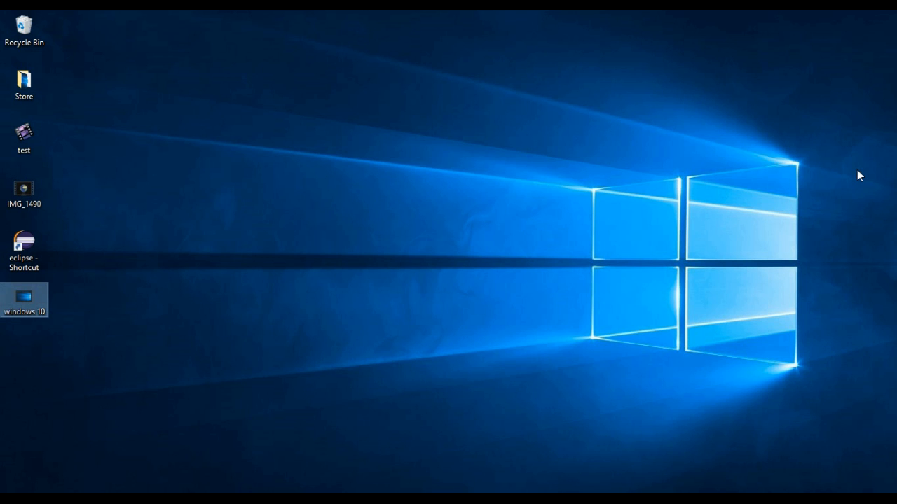
mouse_move(755, 201)
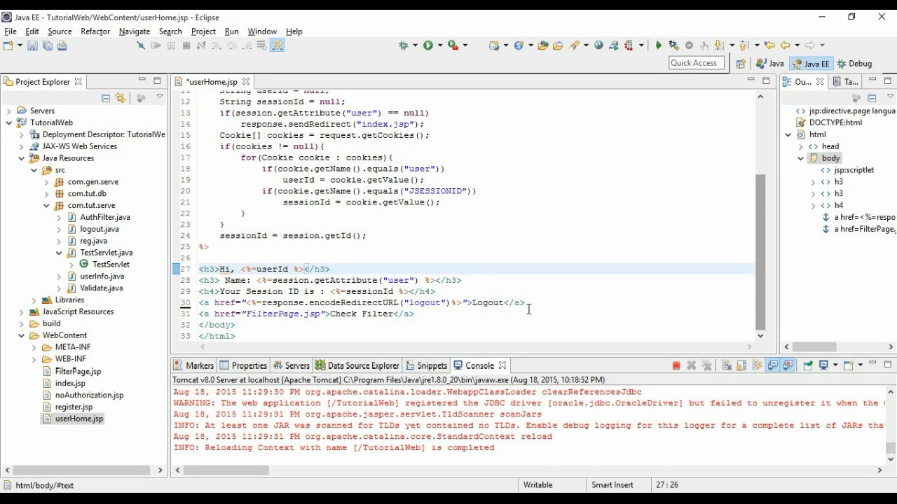
Add an <a href="viewData">View Data</a> link below the logout link and save userHome.jsp.
left_click(526, 303)
type("<a")
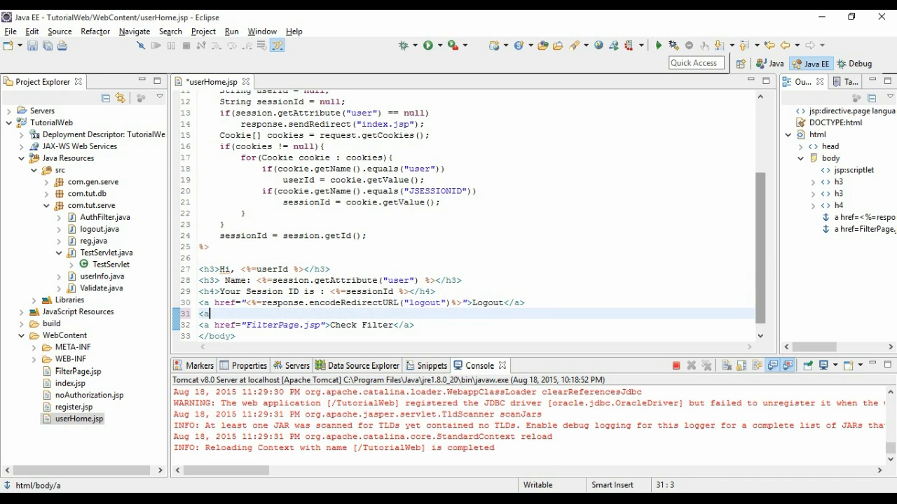
type("href=\"\"")
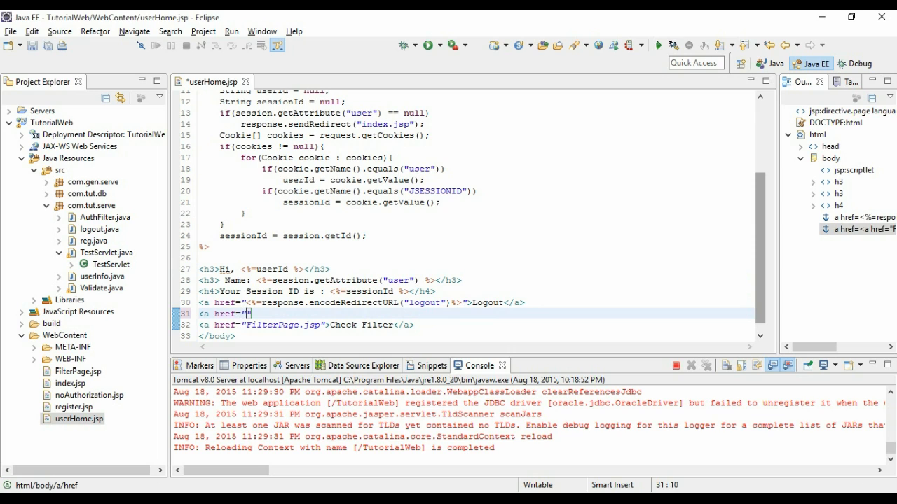
type("viewData")
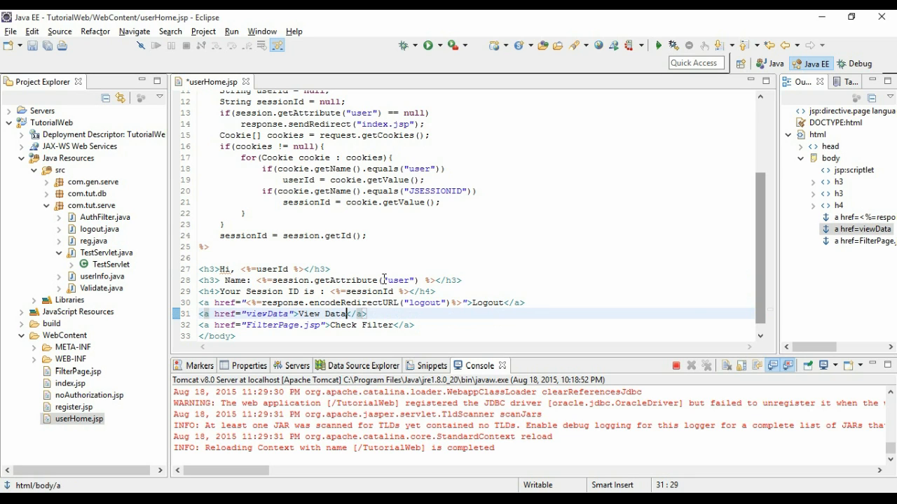
key("ctrl+s")
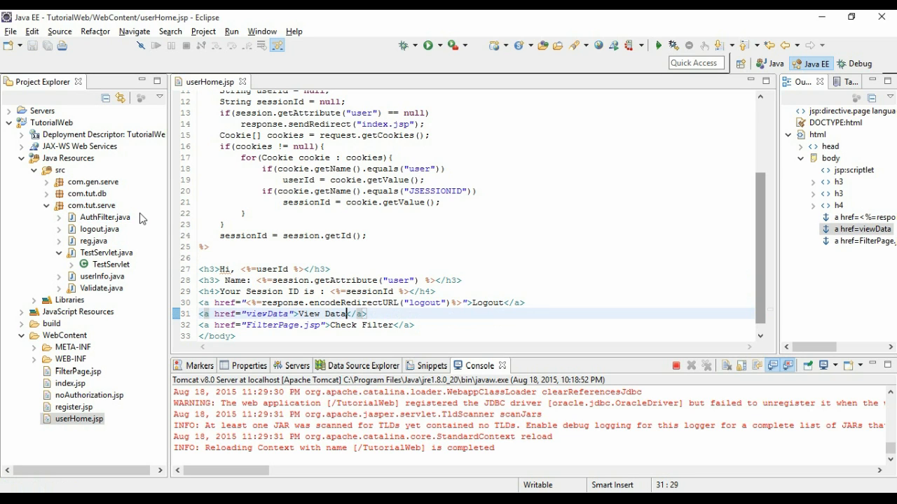
Create a new servlet class viewData in com.tut.serve via New > Servlet.
right_click(91, 204)
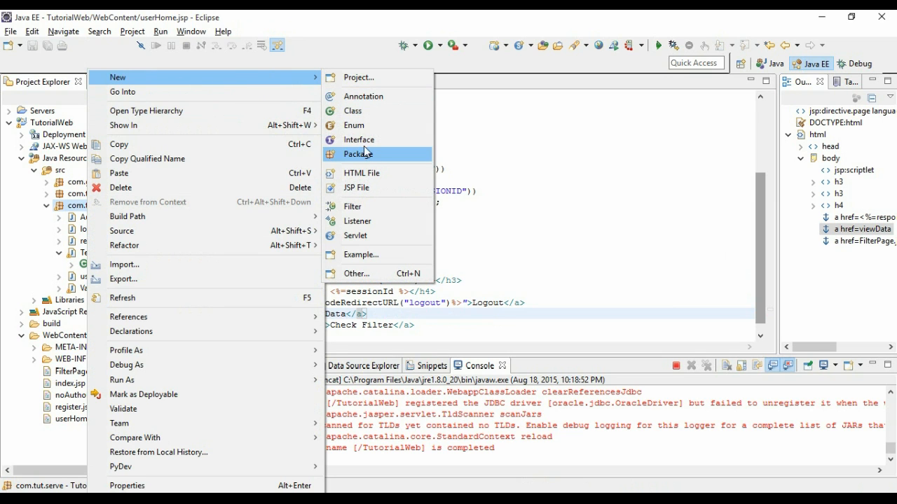
mouse_move(372, 185)
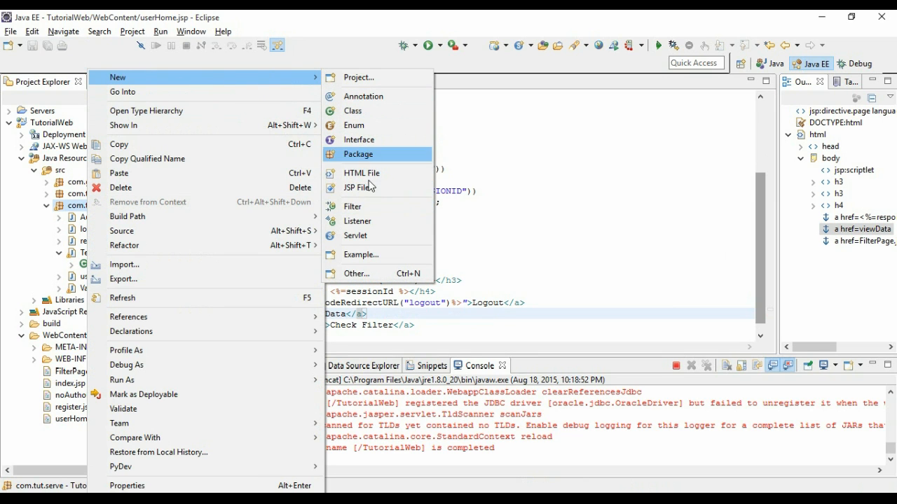
left_click(356, 236)
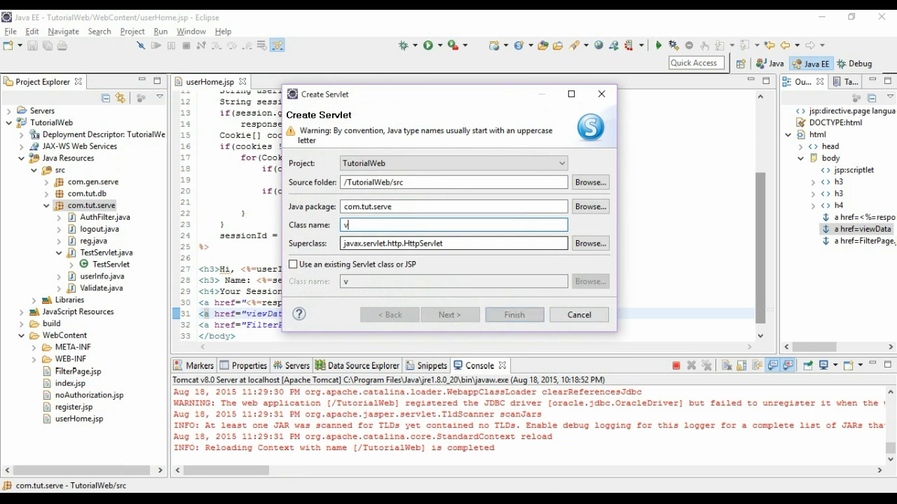
type("iewData")
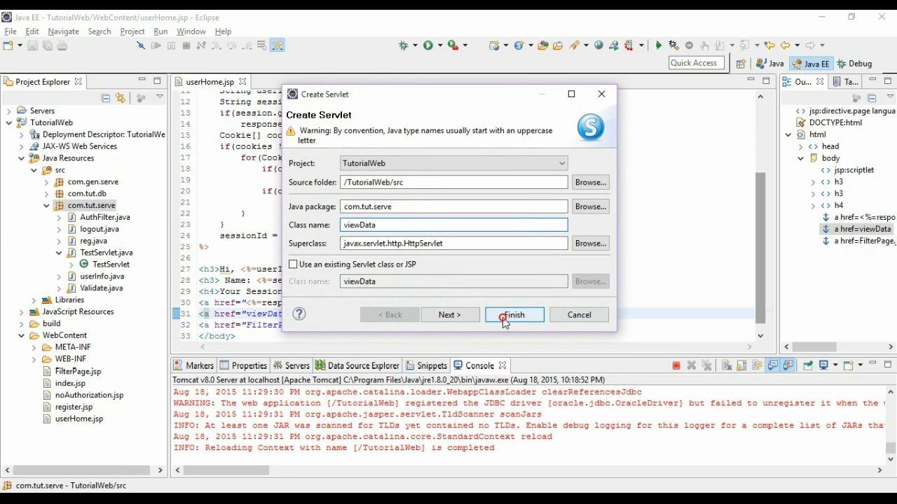
left_click(512, 314)
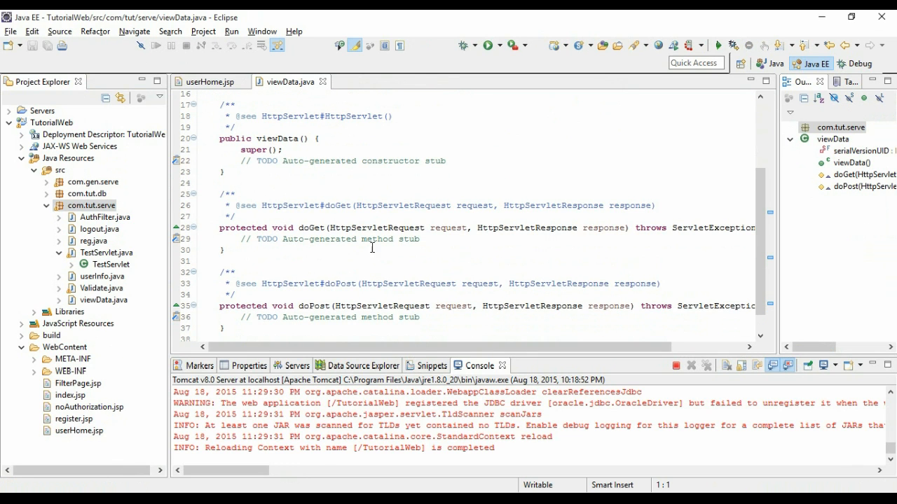
Write Connection conn = JavaConnectDb.connectDb(); in doGet using autocomplete.
left_click(421, 239)
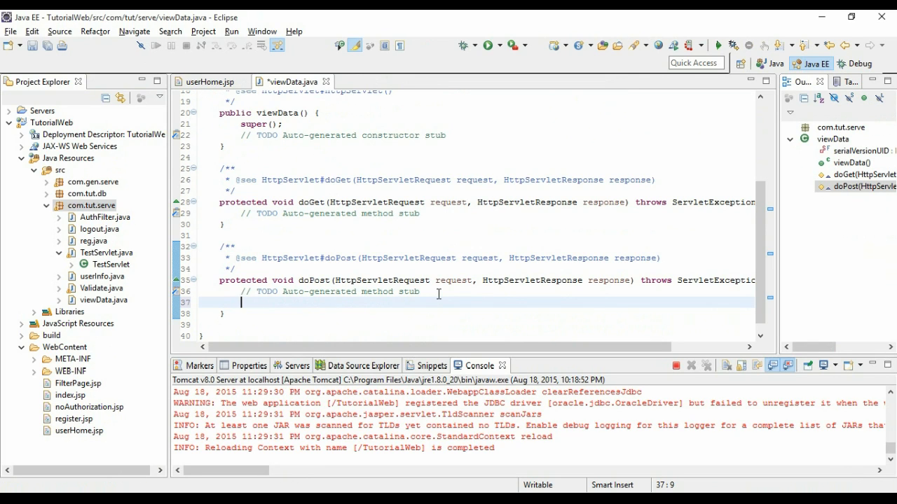
type("c")
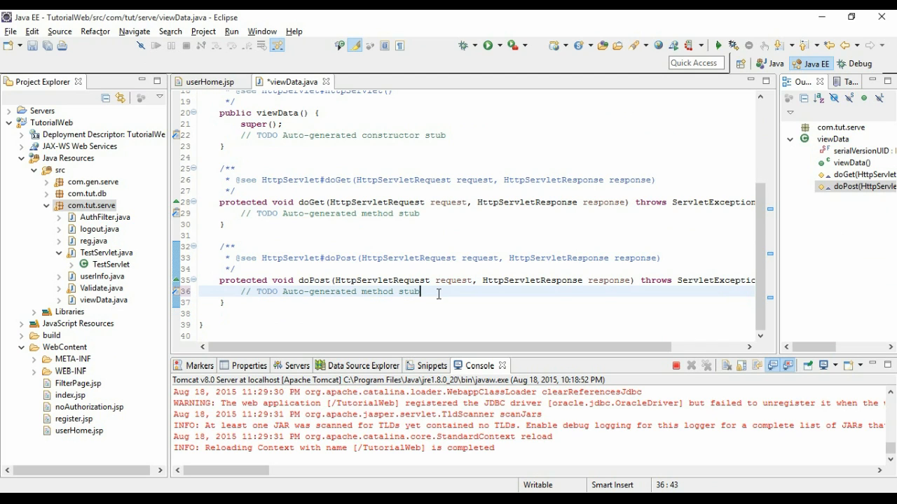
left_click(418, 202)
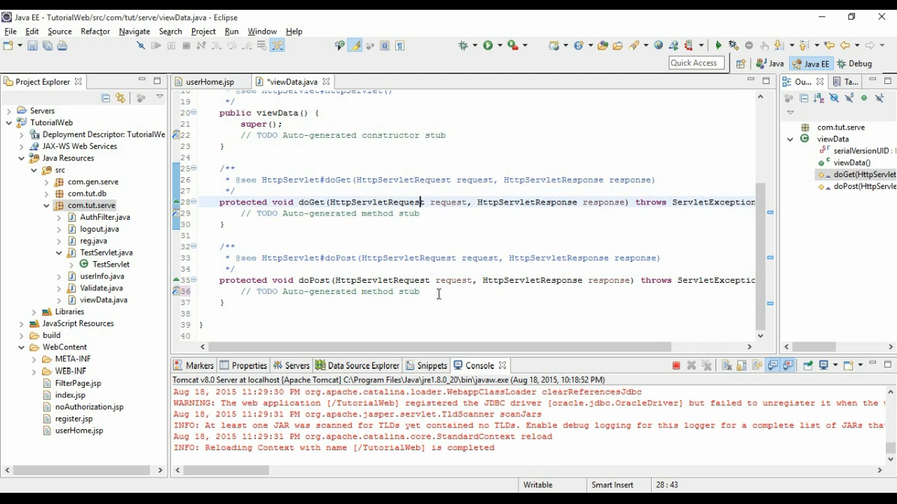
type("Connec")
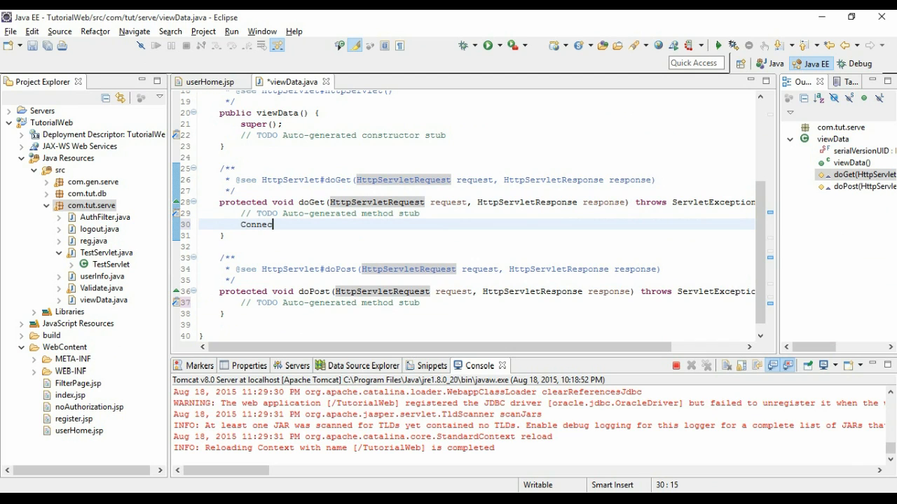
type("tion")
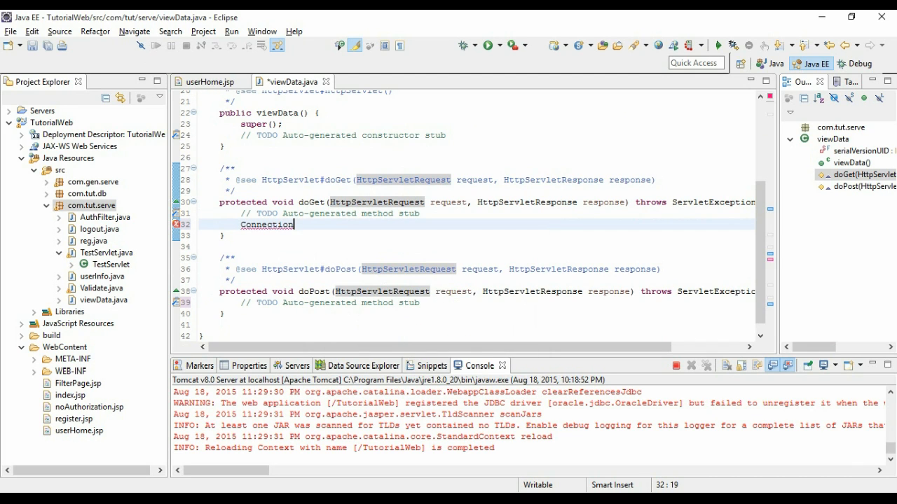
type("conn =")
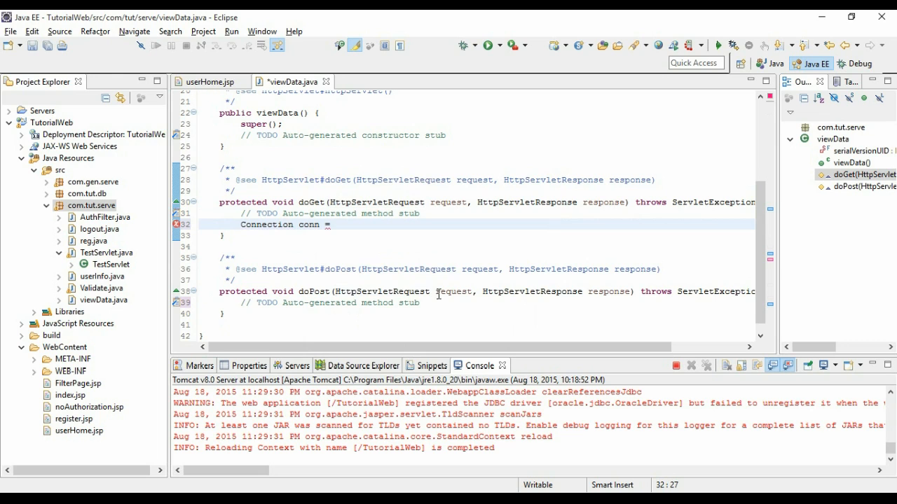
type("JavaConnectDb.connectDb(")
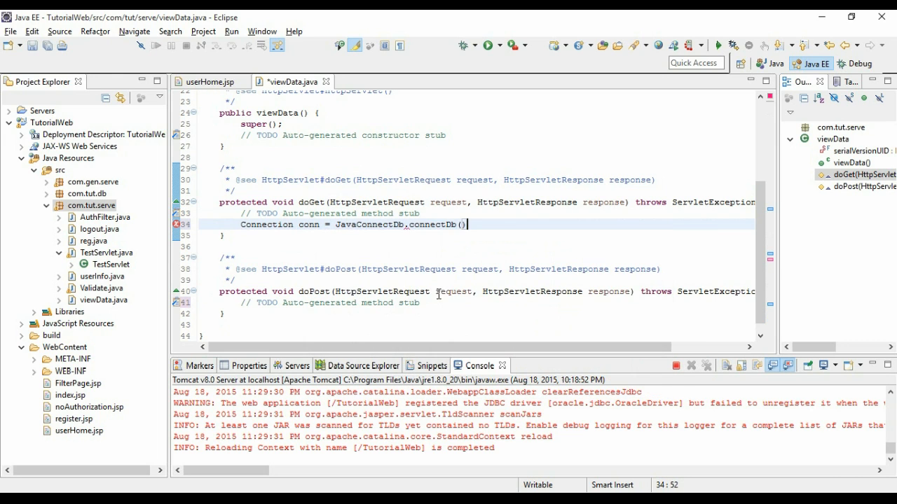
type(";")
key("Return")
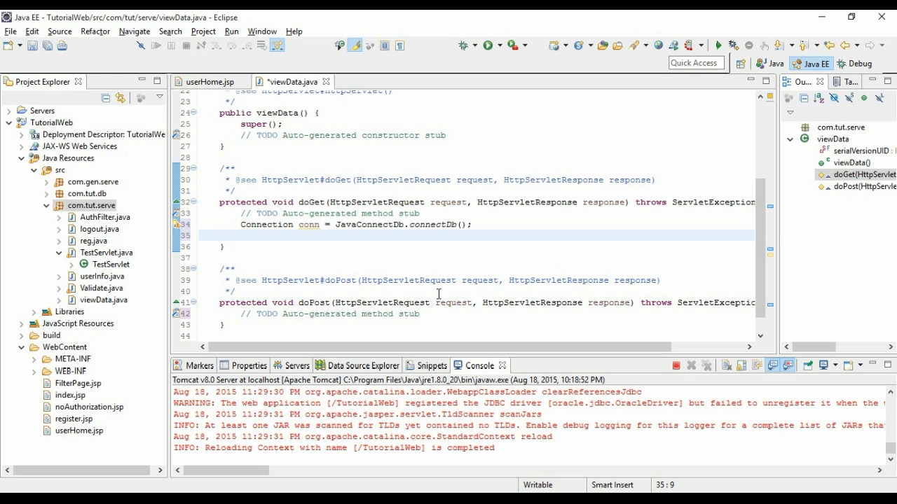
Begin a try block on the line after the connection statement.
left_click(241, 236)
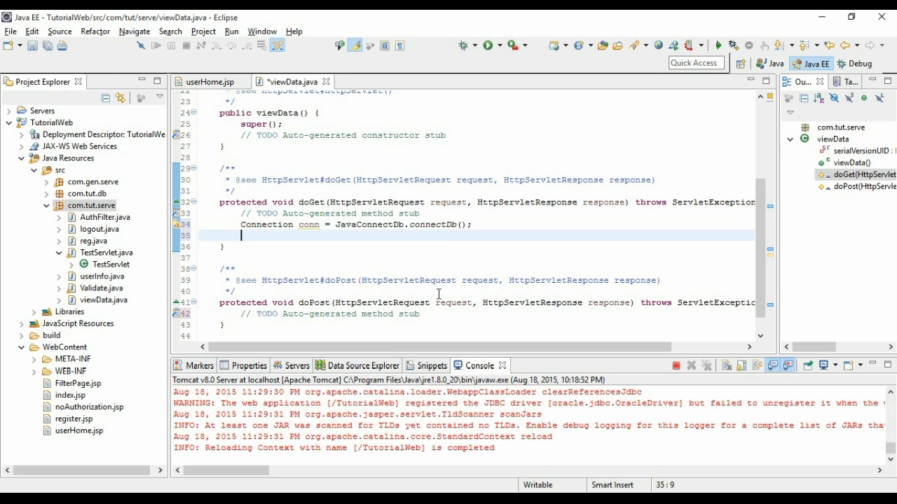
type("try{")
type("S")
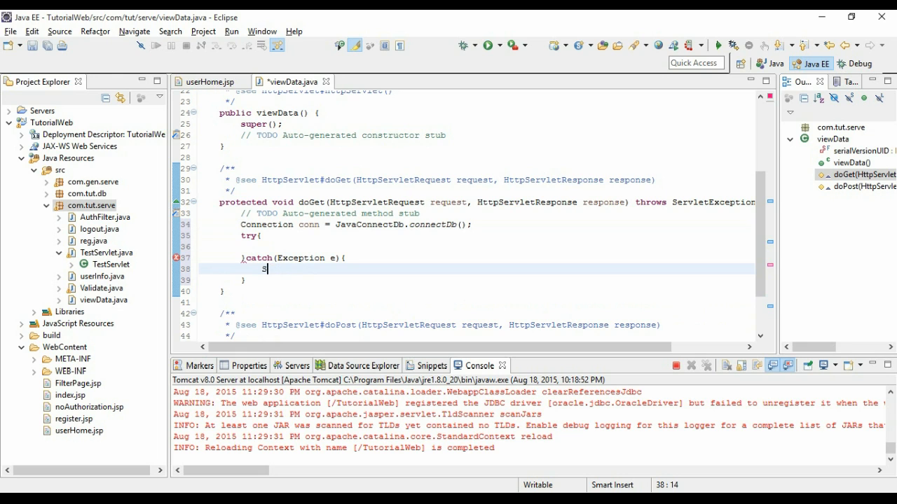
Add a System.err print in the catch block and return to the empty try block.
type("ystem.err.println(e);")
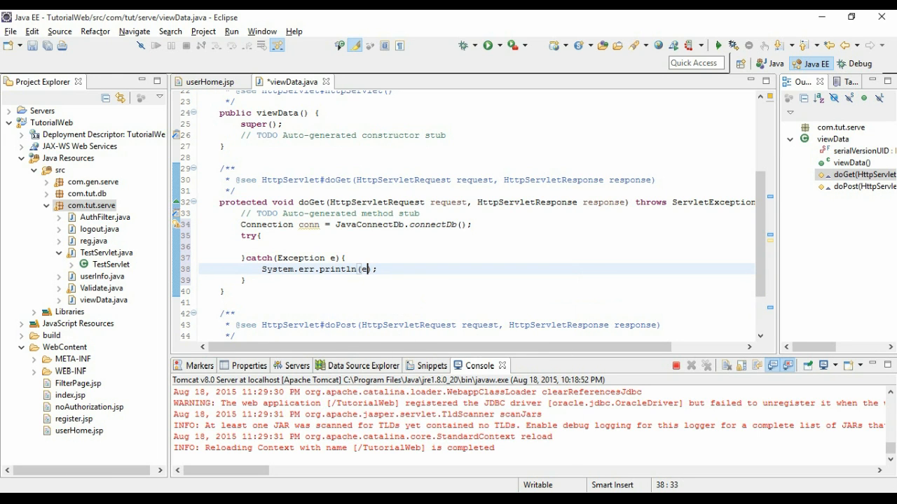
left_click(263, 246)
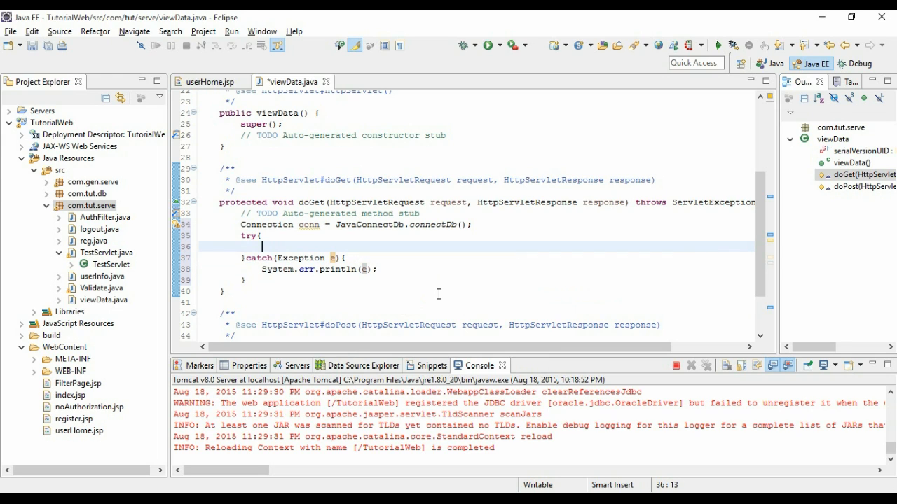
Start String sql = "select name, em... for the customer query.
type("String sql = \"")
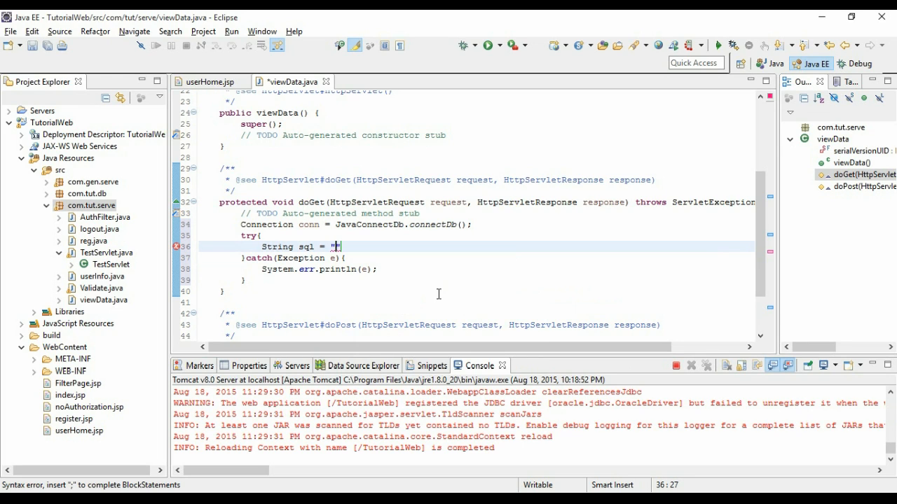
type("\"")
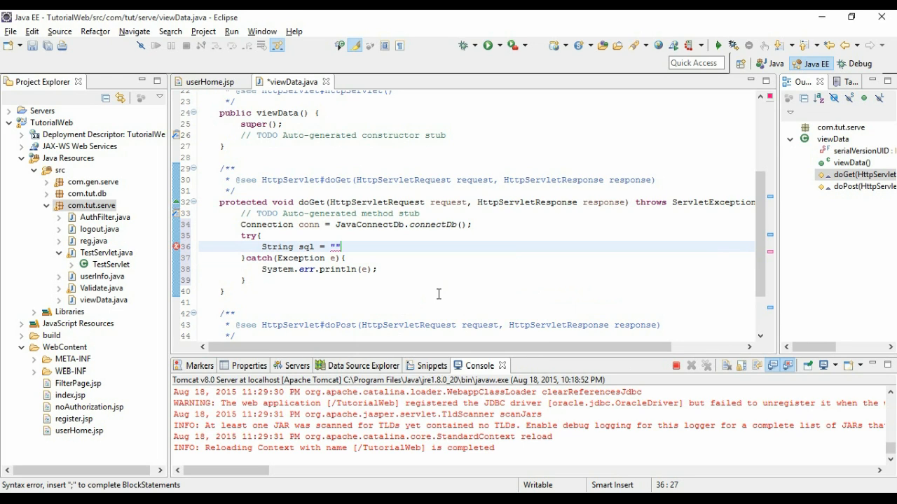
type("s")
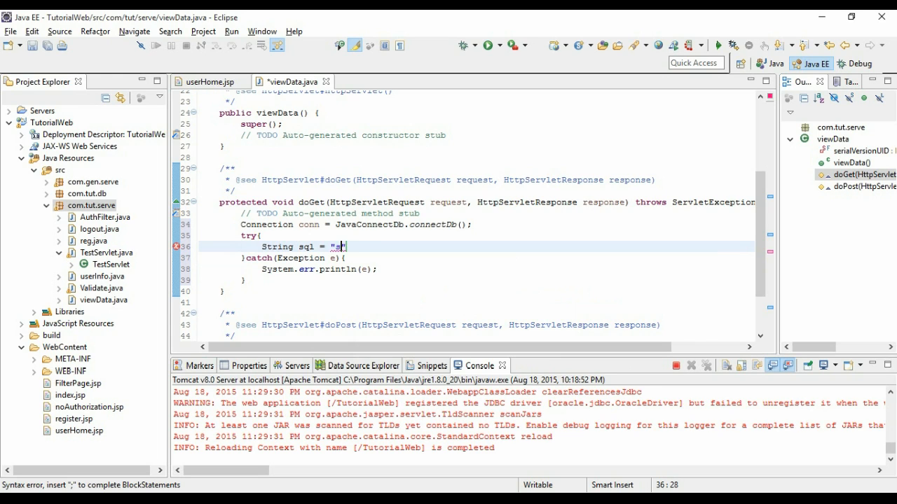
type("select n")
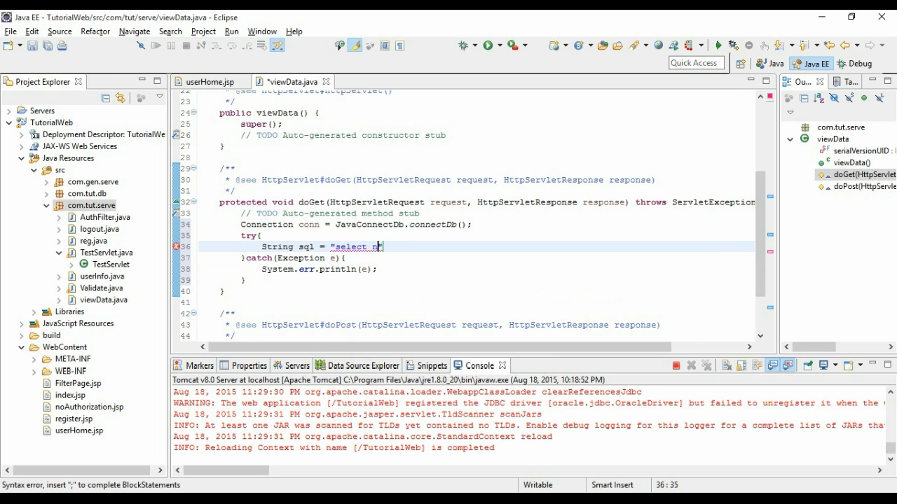
type("name, em")
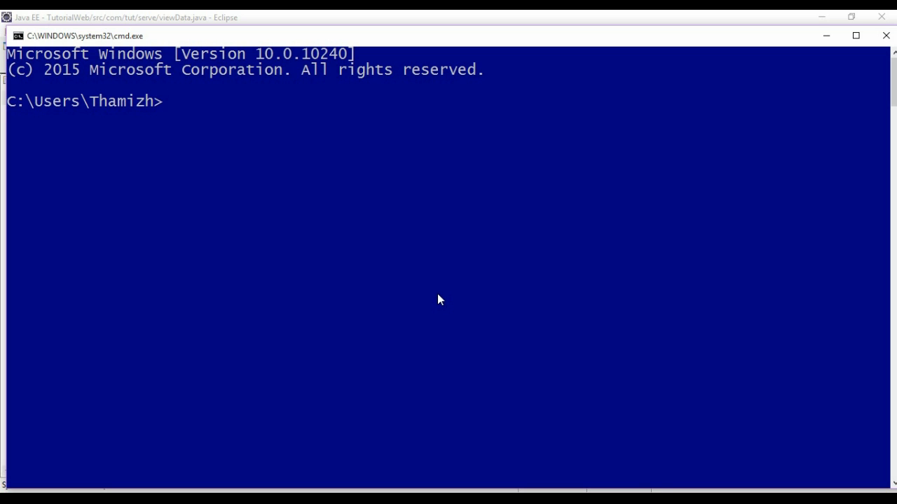
Log into SQL*Plus as thamizh and run desc tbl_customer to check its columns.
type("sqlplus")
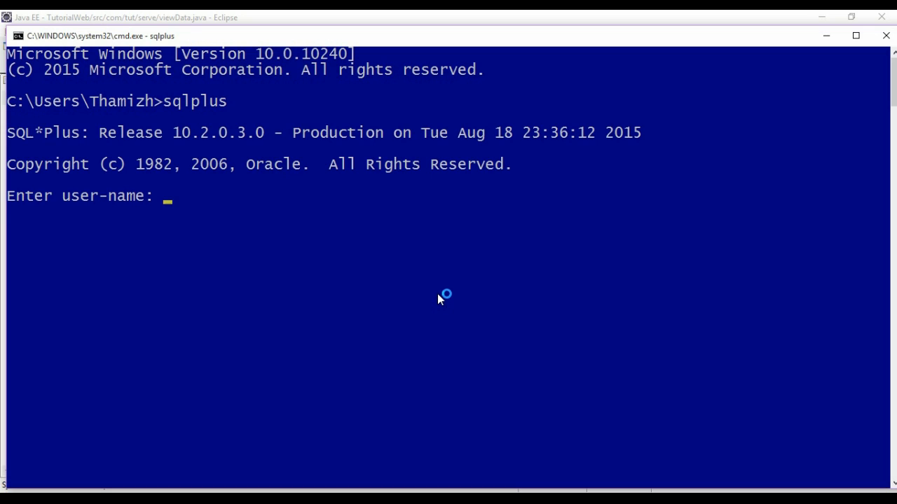
type("thamizh")
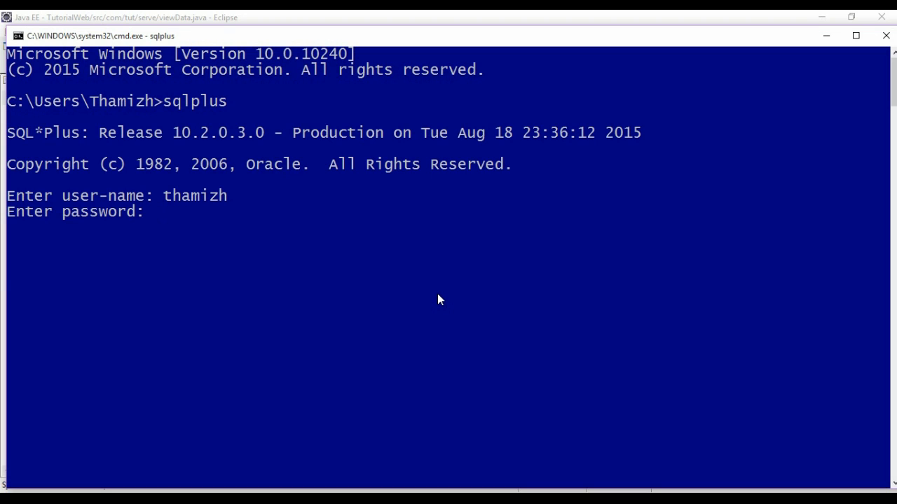
type("desc")
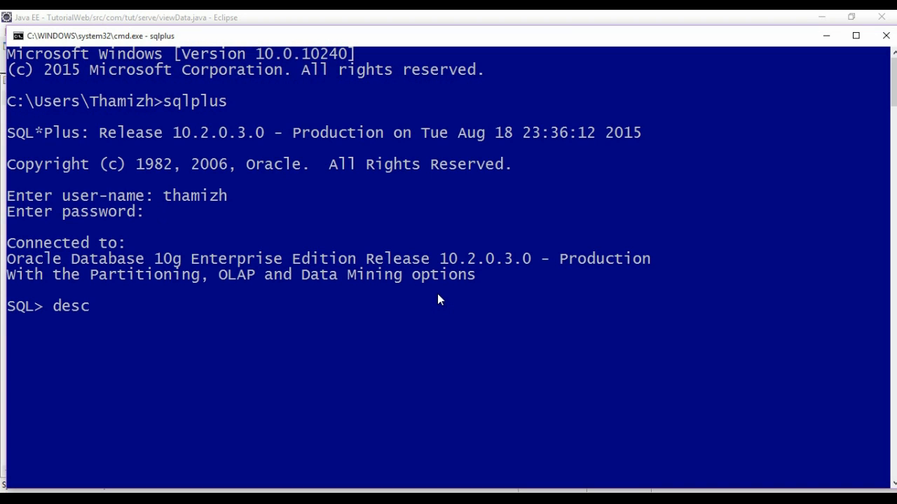
type("tbl_cu")
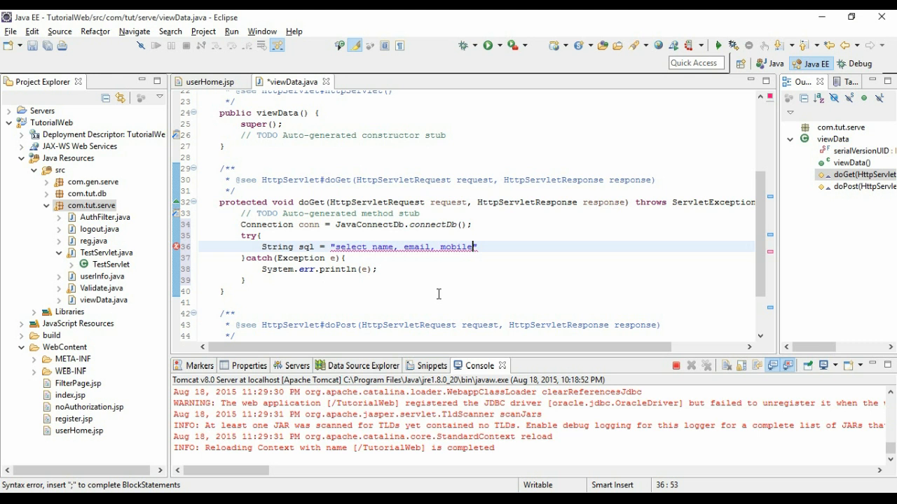
Finish the query from tbl_customer and add OraclePreparedStatement pst = conn.prepareStatement(sql).
type("\"")
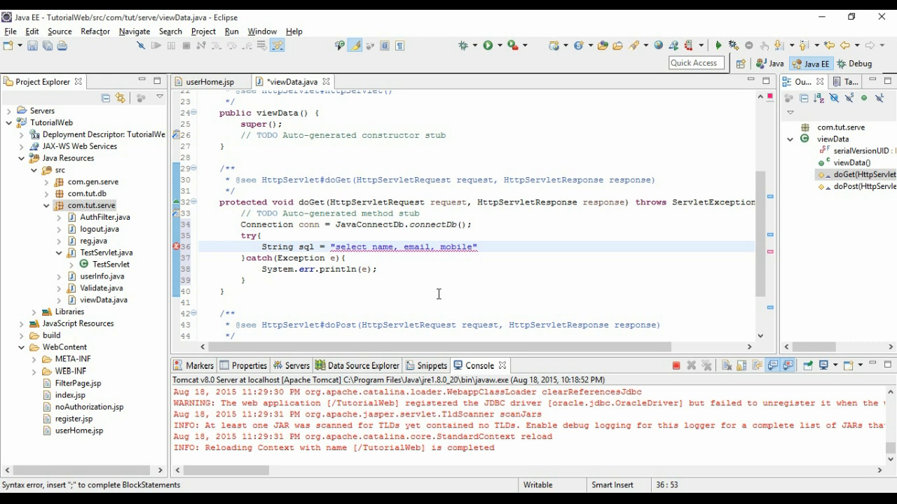
type("from tbl_")
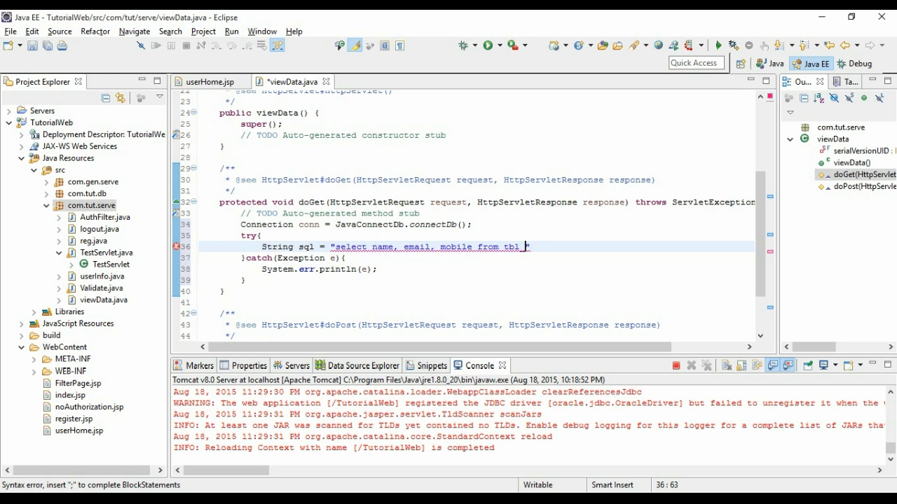
type("customer")
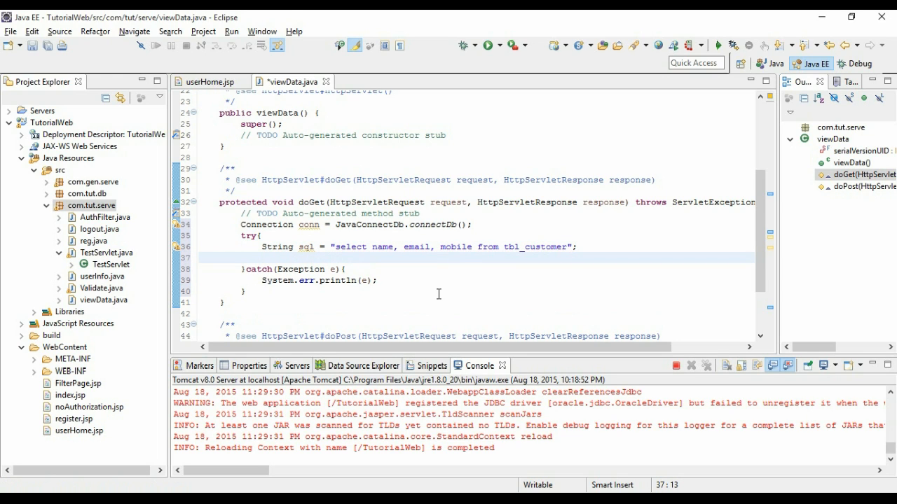
type("OraclePreparedStatement pst = conn.")
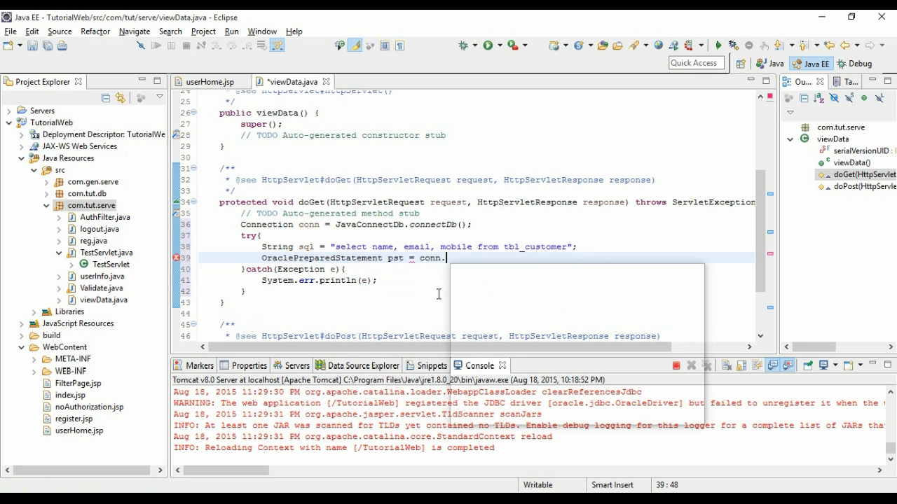
type("preareStatement(sql);")
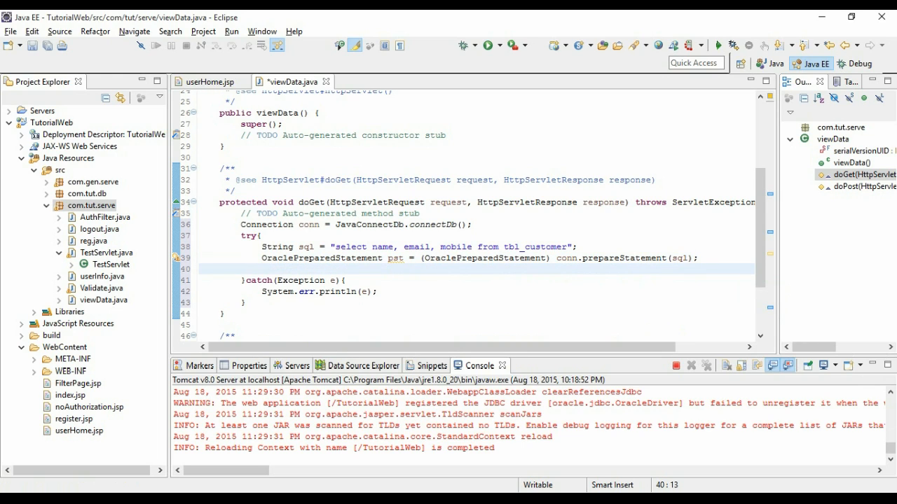
Add OracleResultSet rs = pst.executeQuery() and begin a while(rs.next()) loop.
type("OraclreR")
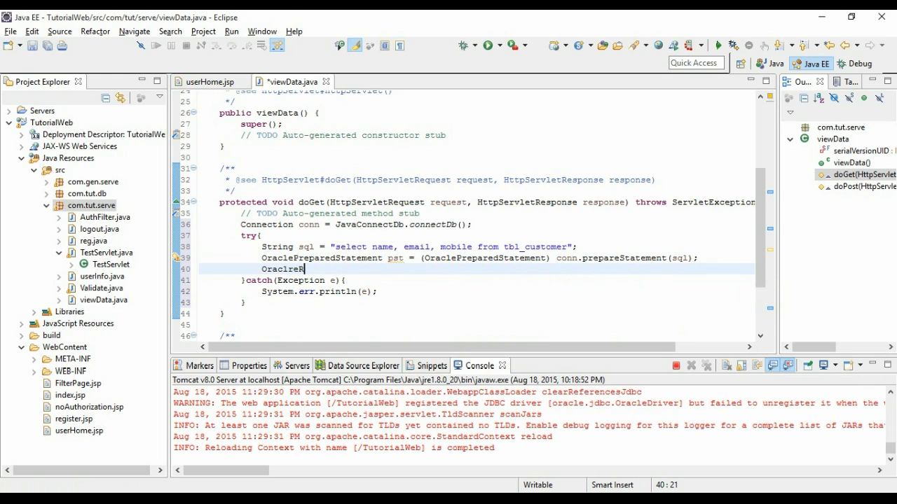
key("BackSpace")
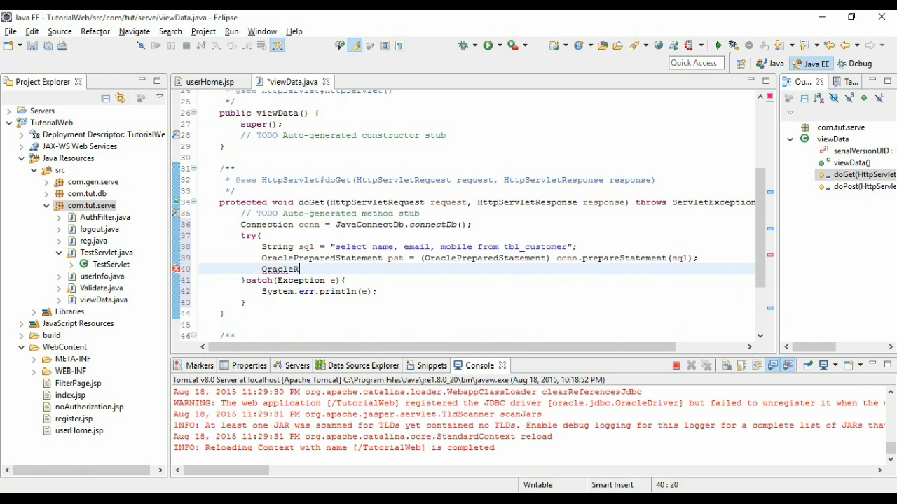
type("esult")
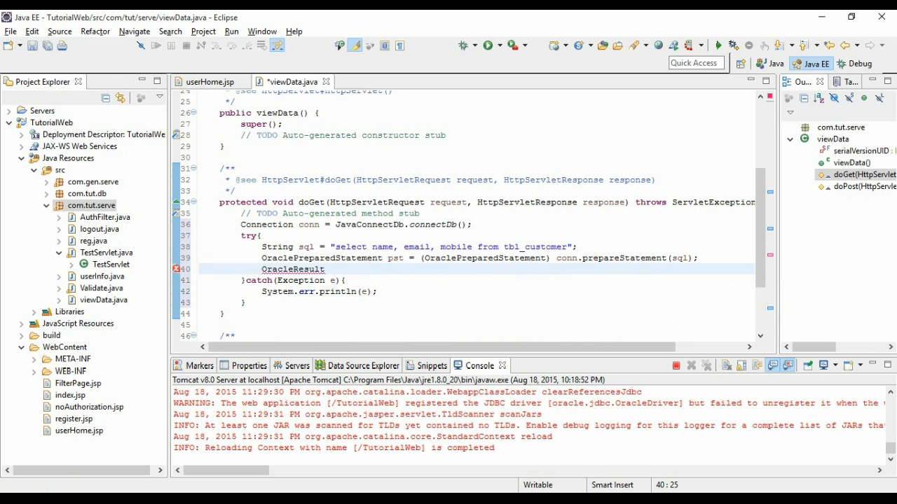
type("Set")
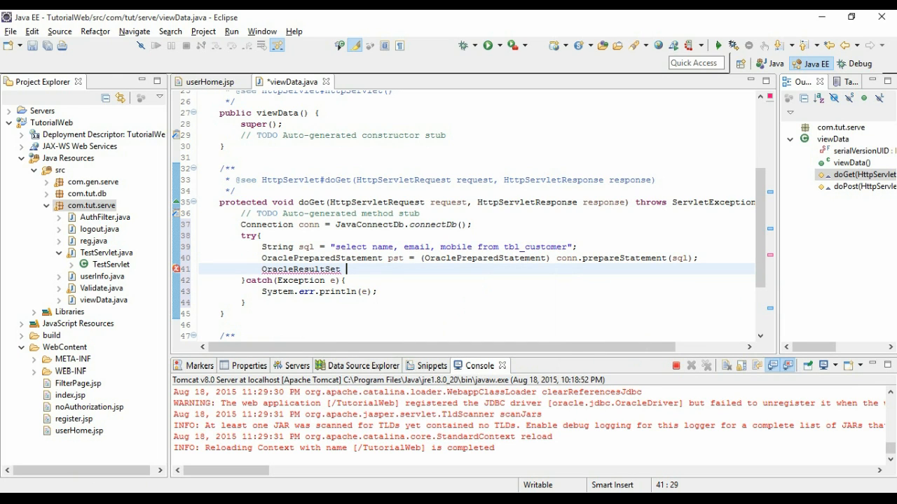
type("rs =")
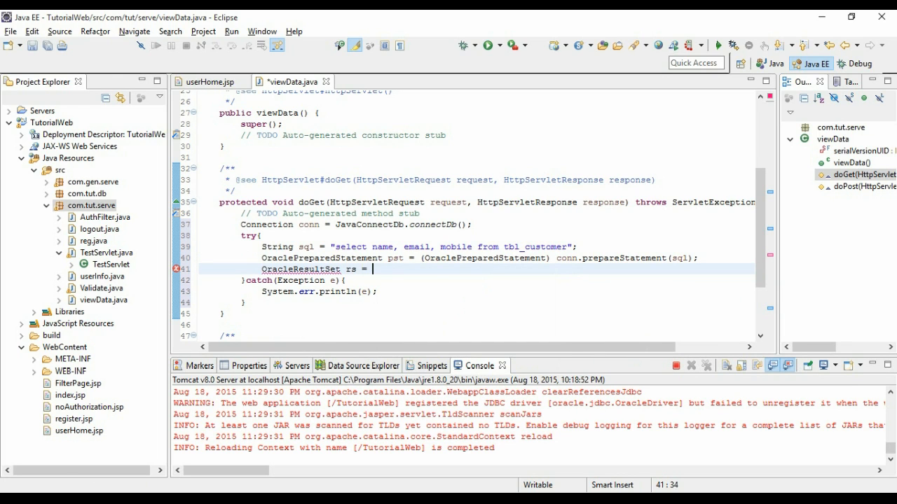
mouse_move(437, 294)
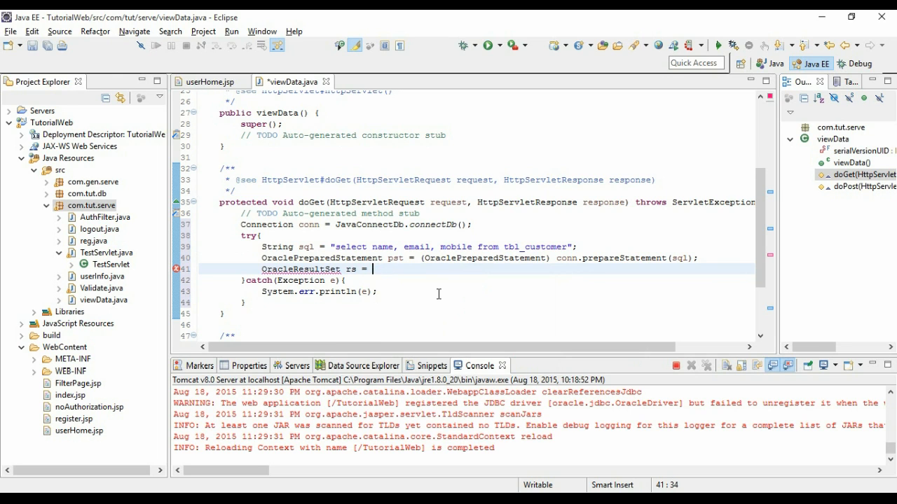
type("pst.executeQuery();")
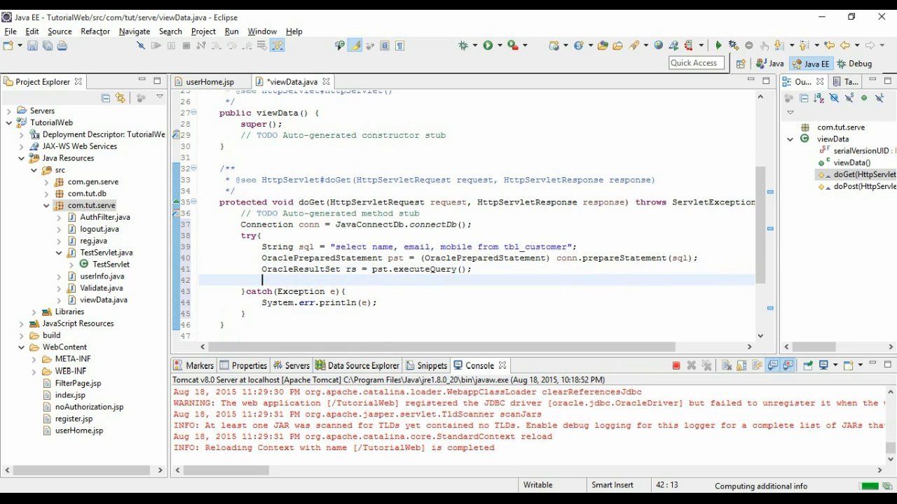
type("while")
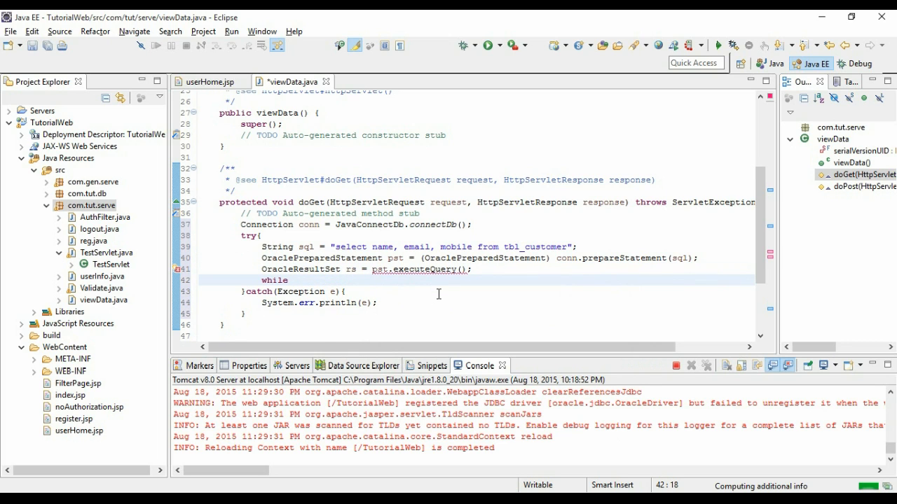
type("(rs.next()){")
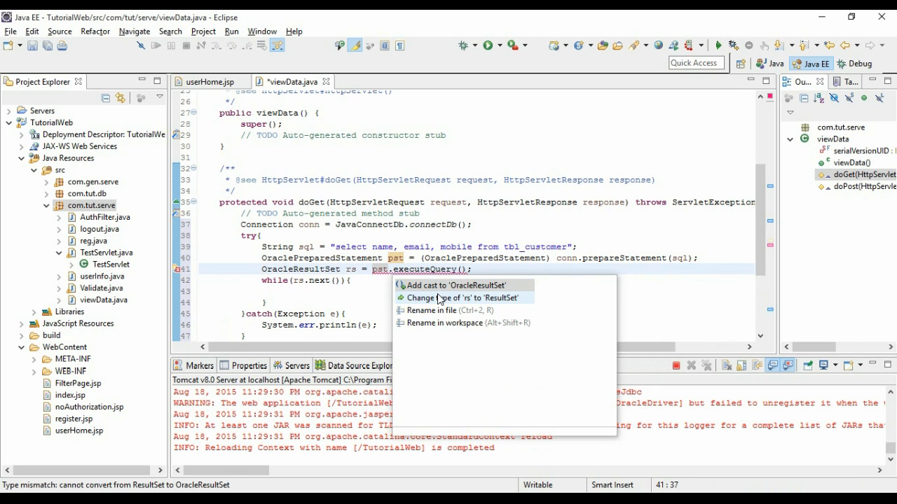
mouse_move(457, 286)
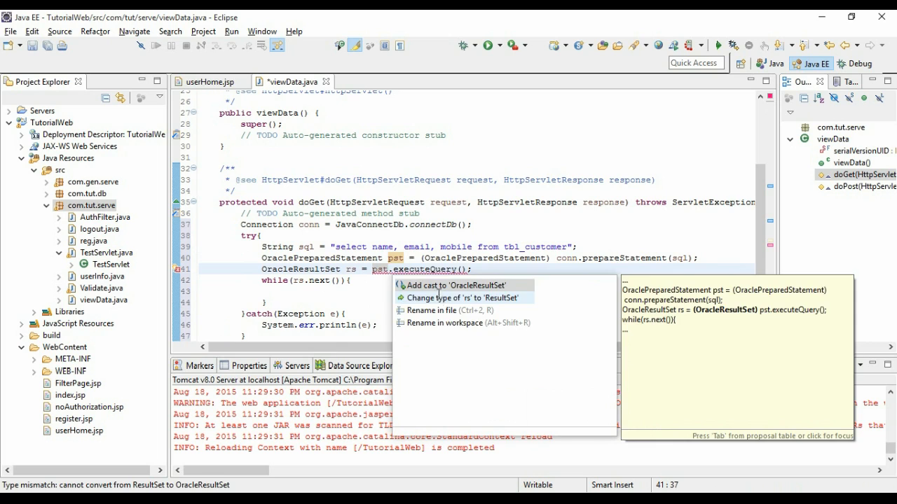
Apply the Quick Fix casting the executeQuery result to OracleResultSet.
left_click(457, 286)
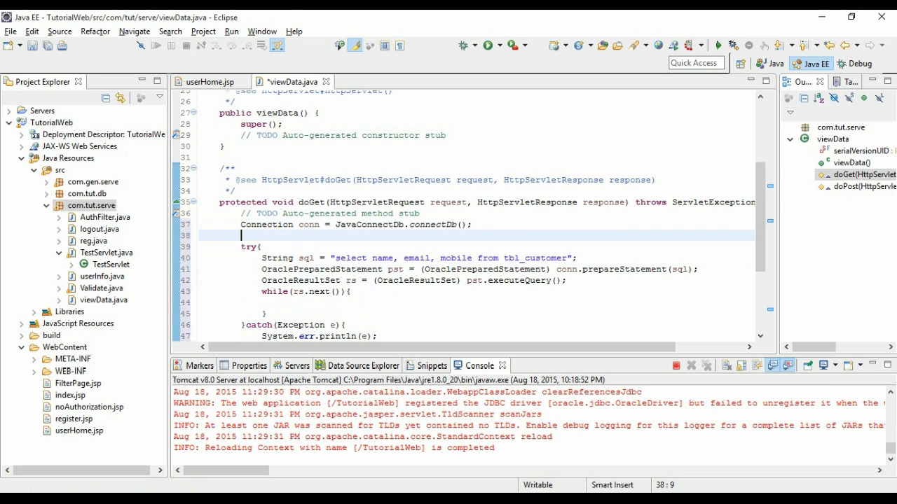
mouse_move(437, 295)
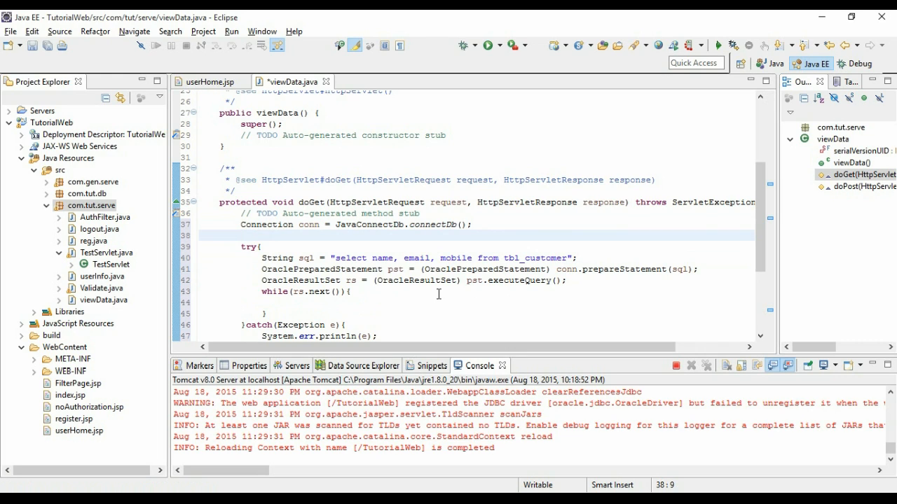
Set the response content type to text/html.
type("response.setContentType(arg0);")
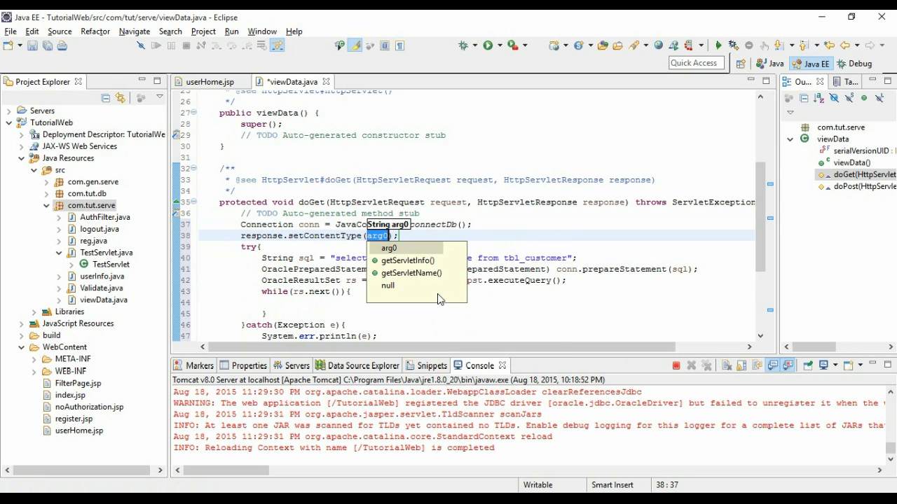
type("text/\"")
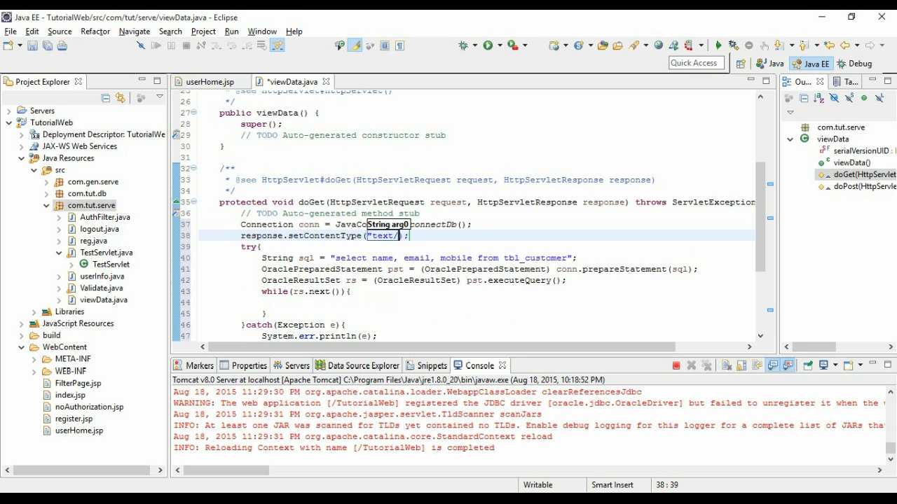
type("html")
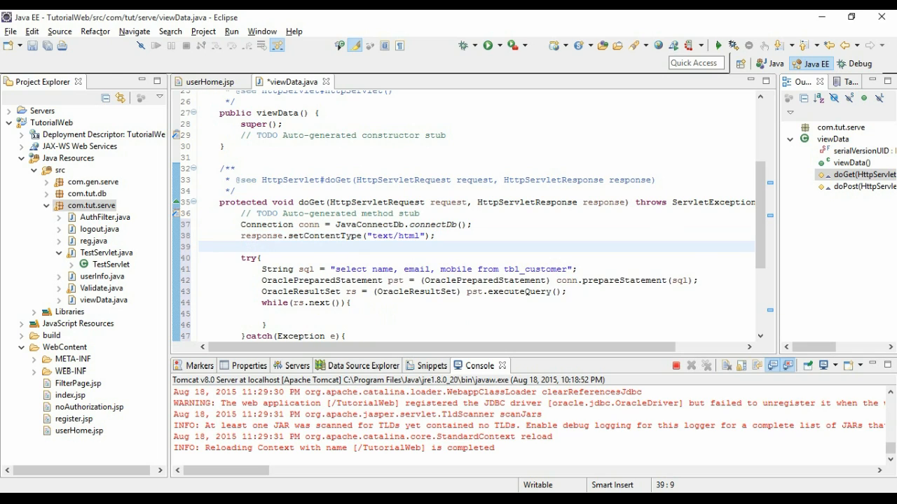
Add PrintWriter out = response.getWriter(); after the content-type line.
left_click(243, 246)
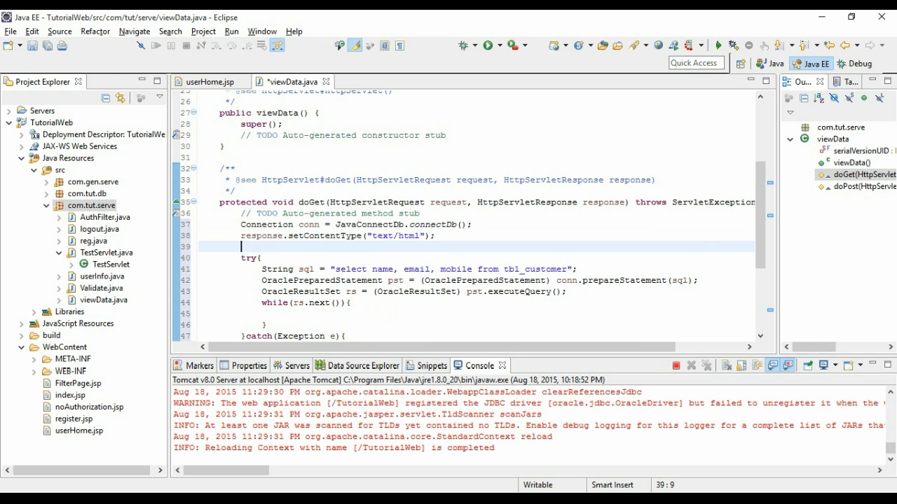
type("PrintWriter")
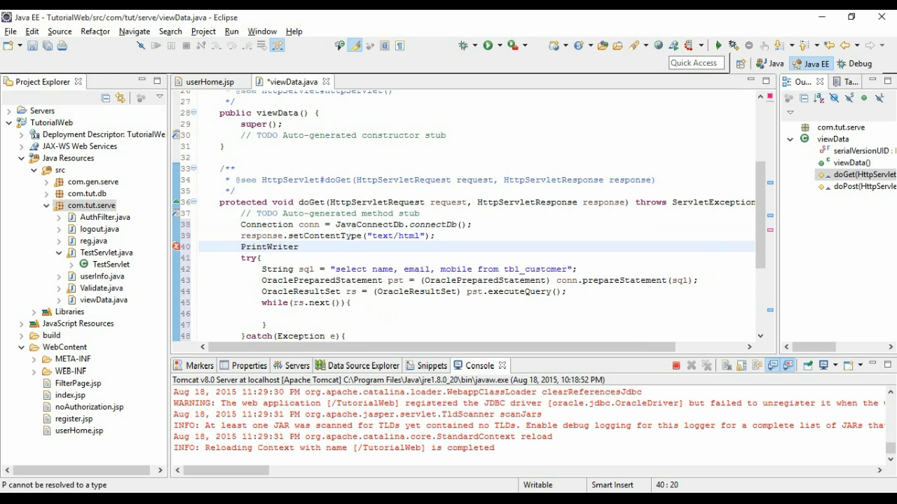
type("out = response.")
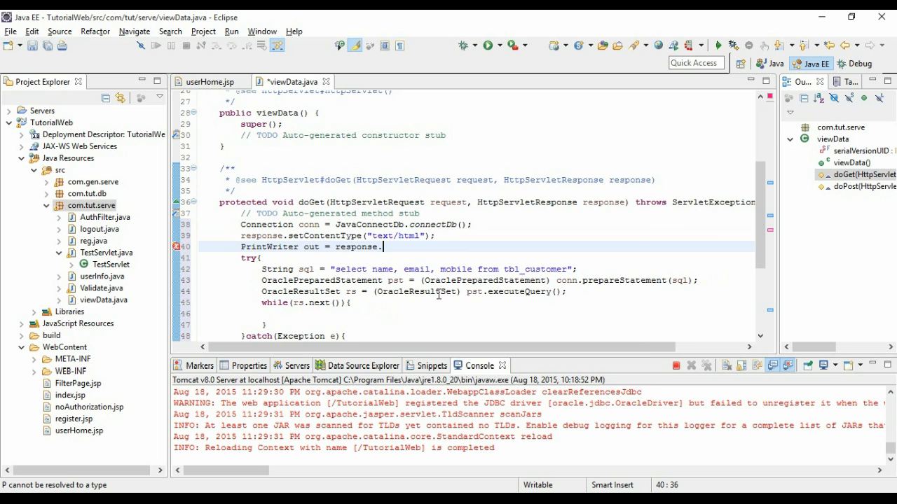
type("getWriter();")
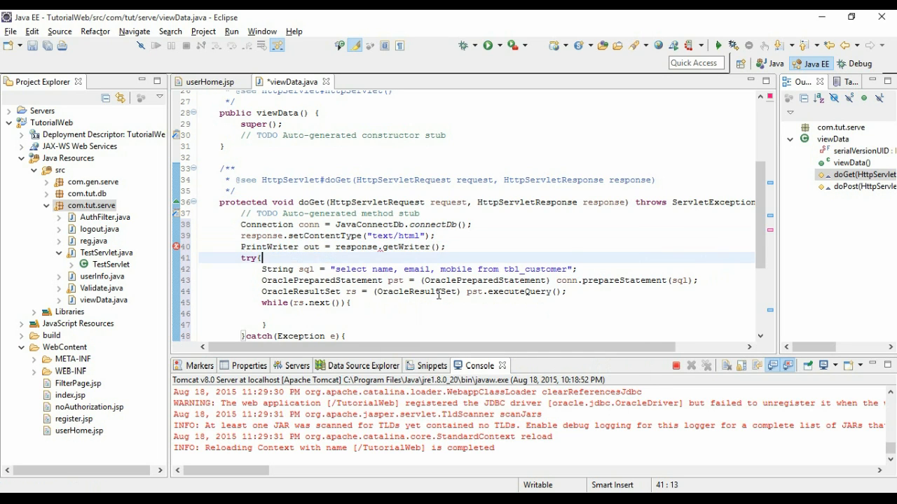
left_click(445, 292)
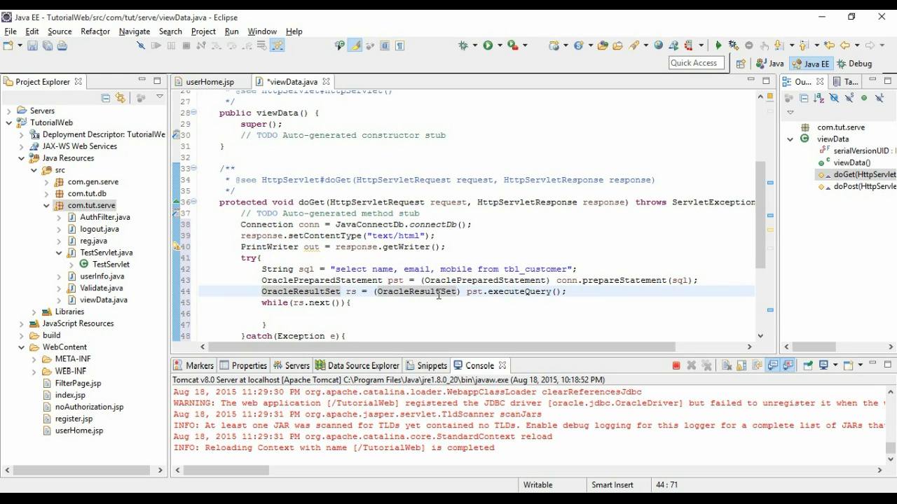
Declare String str holding a <table> with Name, Email, Mobile header cells.
key("Return")
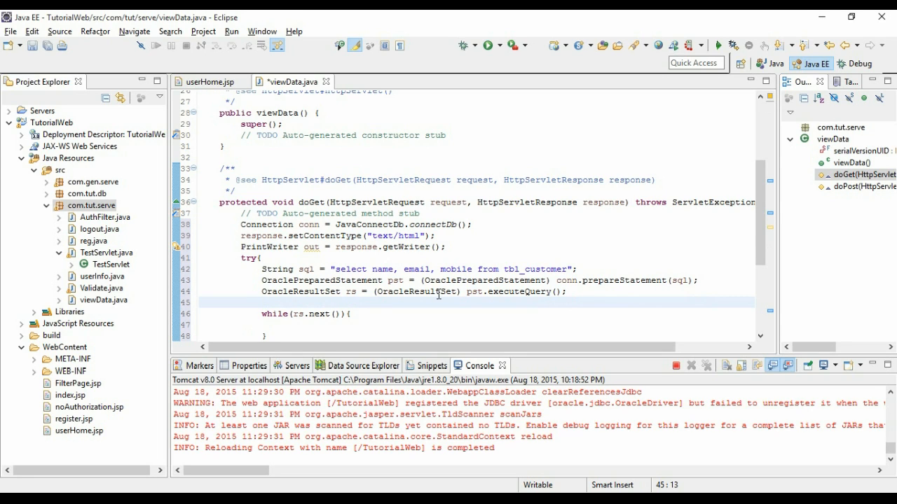
type("s")
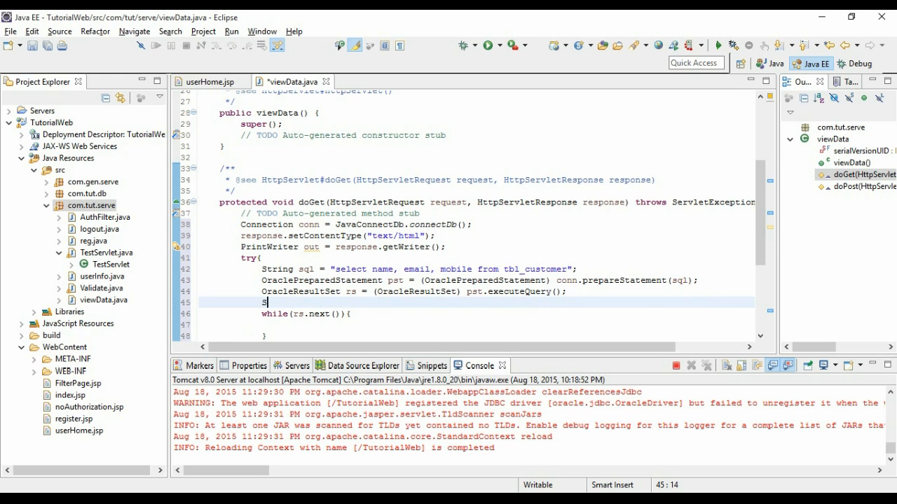
type("tring str =")
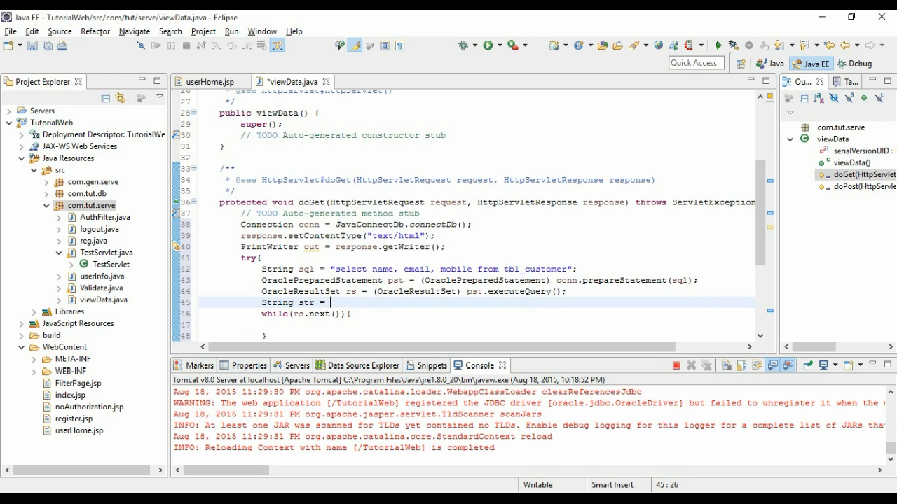
type("\"<table></ta")
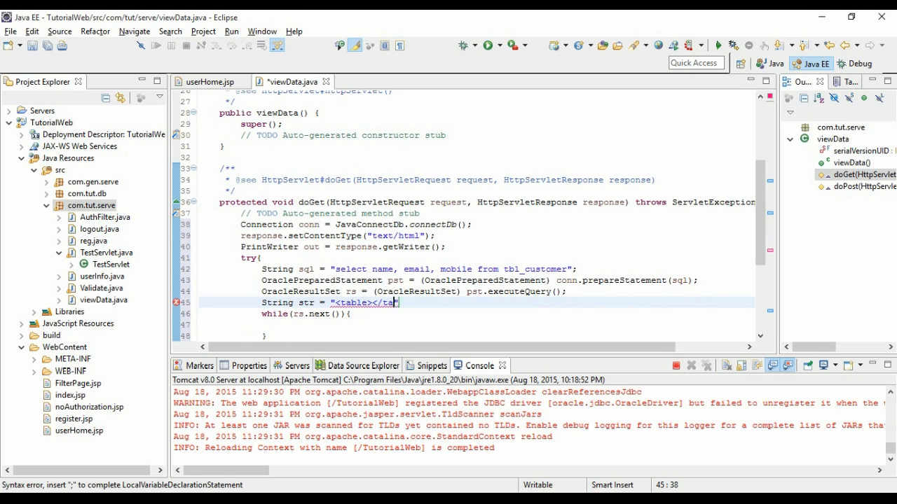
type("le")
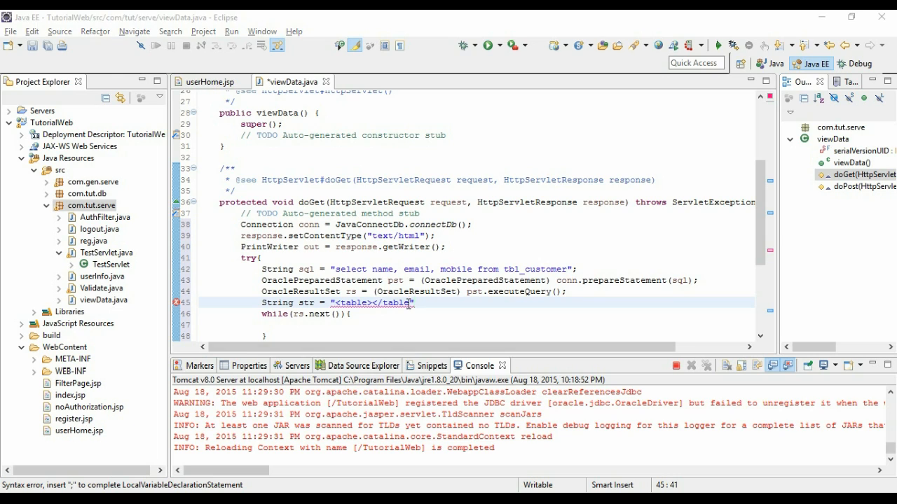
type(">")
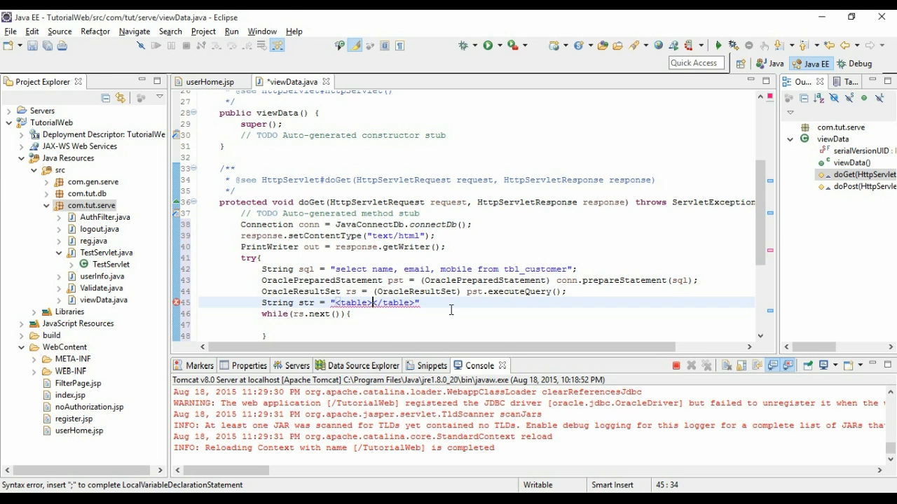
type("<th>")
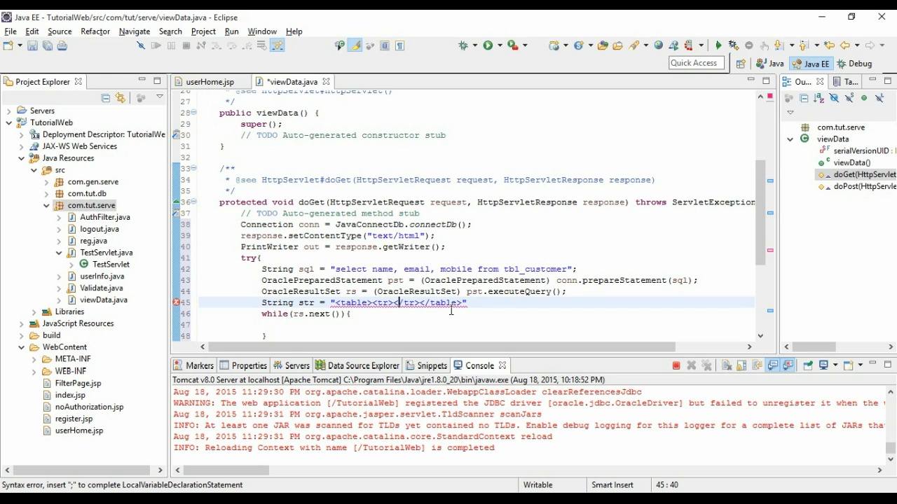
type("<")
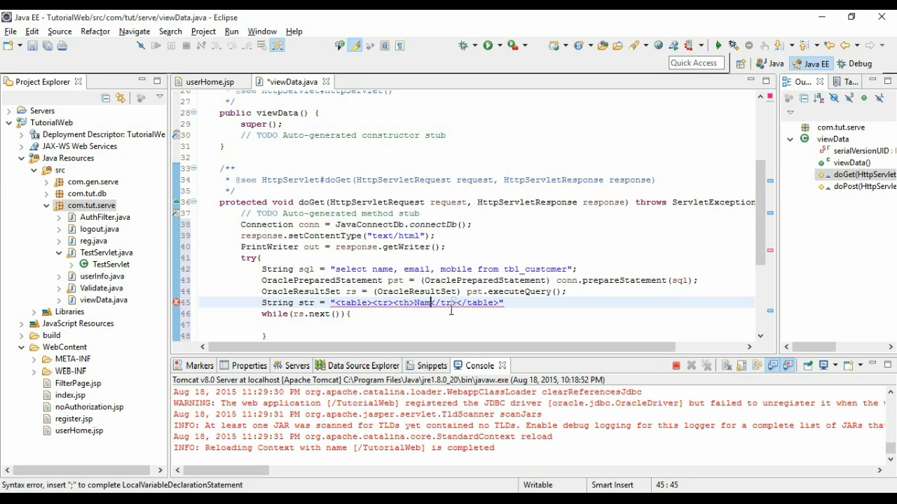
type("</th>")
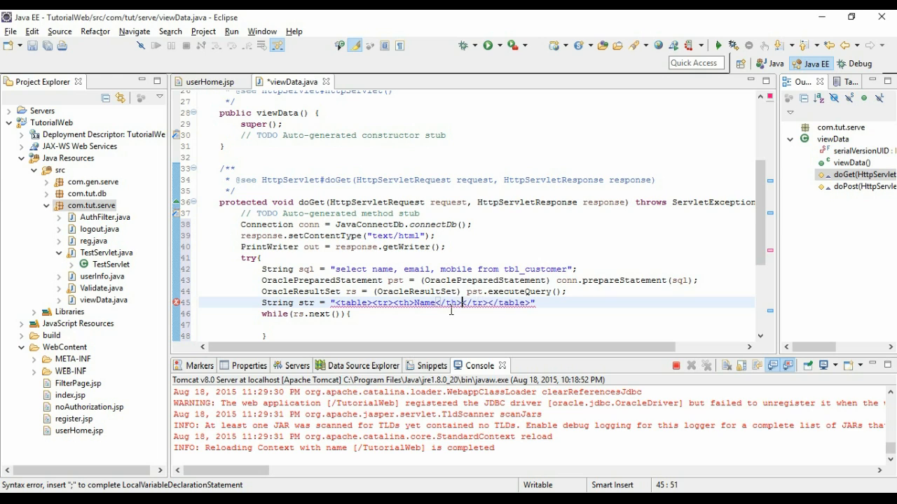
type("<th></th><")
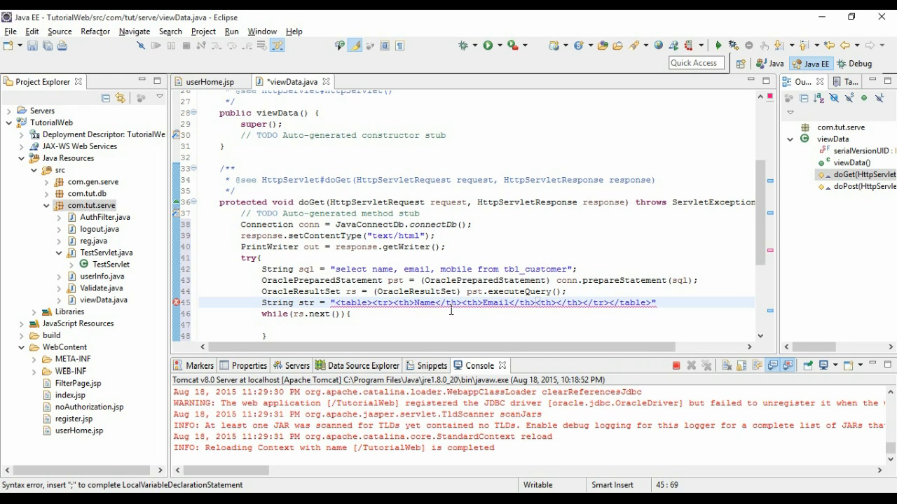
type("Mobile")
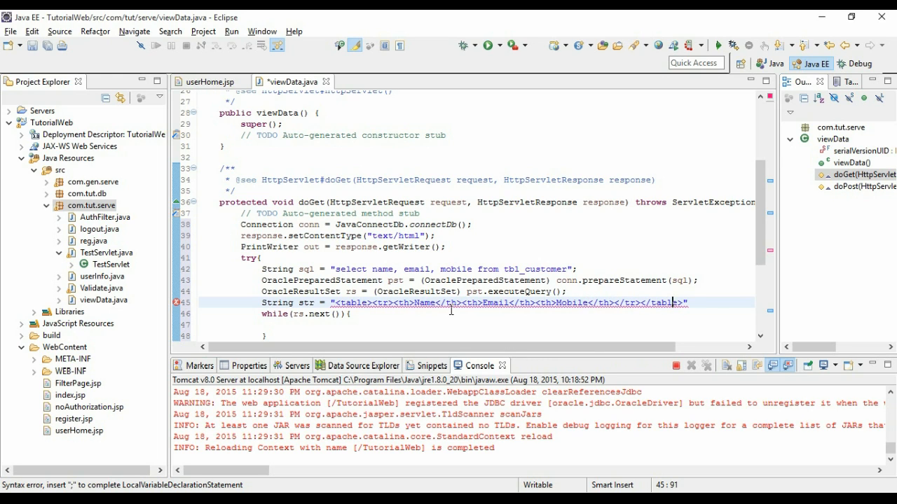
type(";")
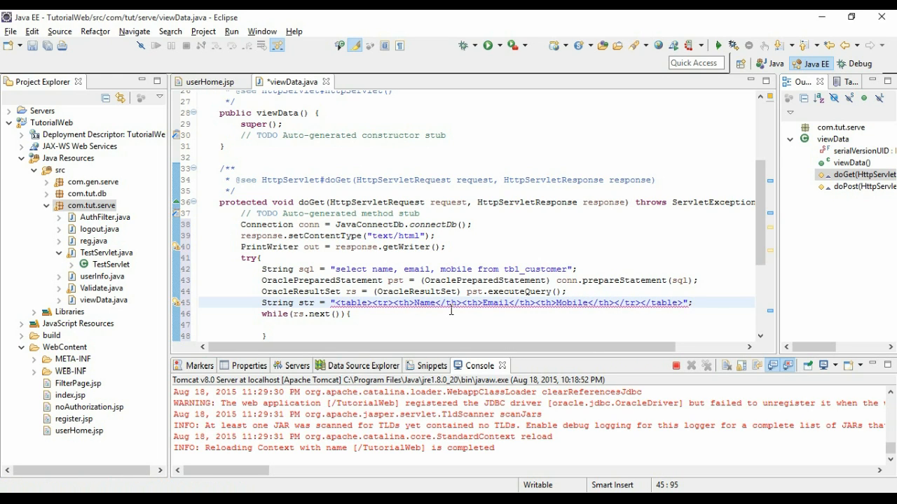
Inside the while loop, append a row with a <td> cell from rs.getString to str.
key("BackSpace")
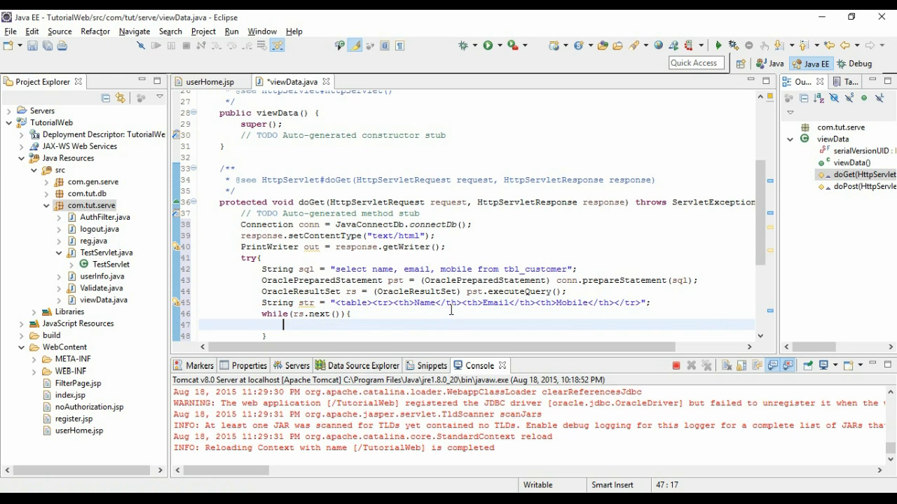
type("s")
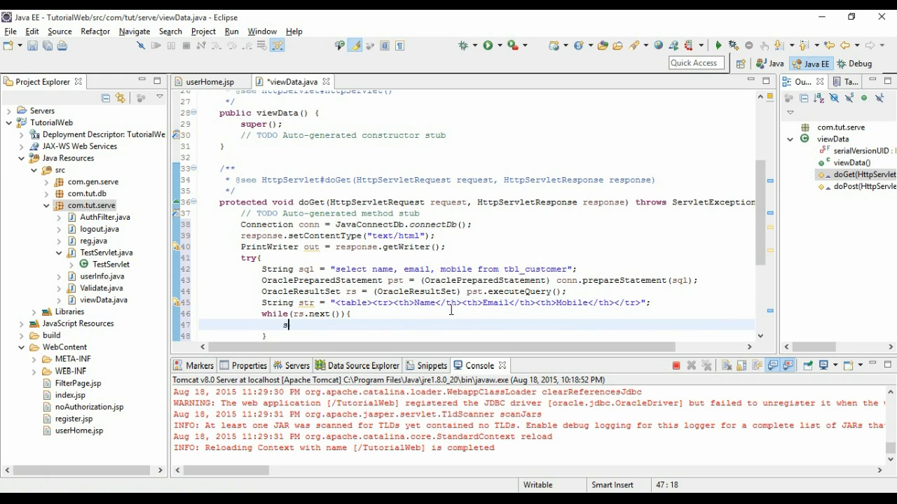
type("tr += \"<tr><")
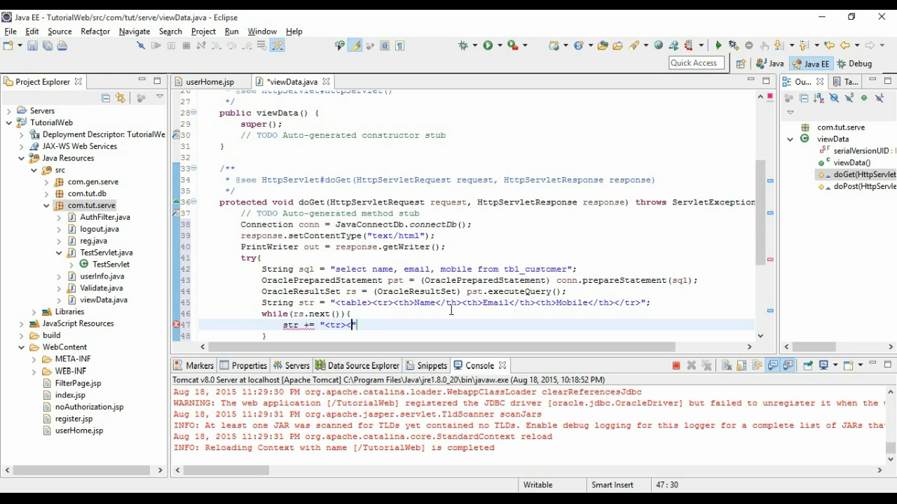
type("/tr>\"")
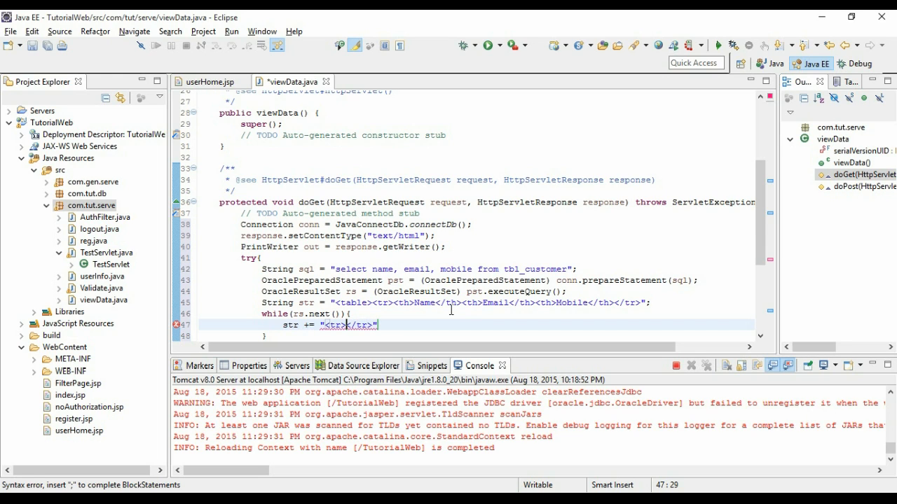
type("<td></td><")
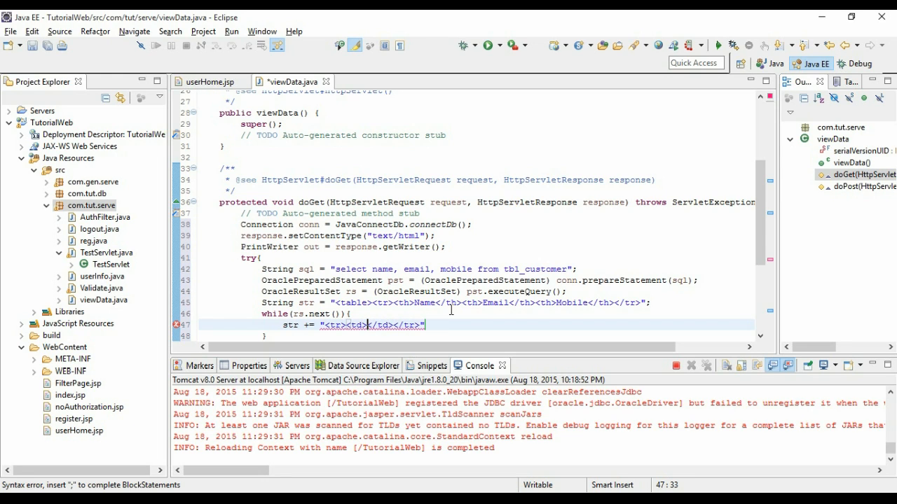
type("\"\"")
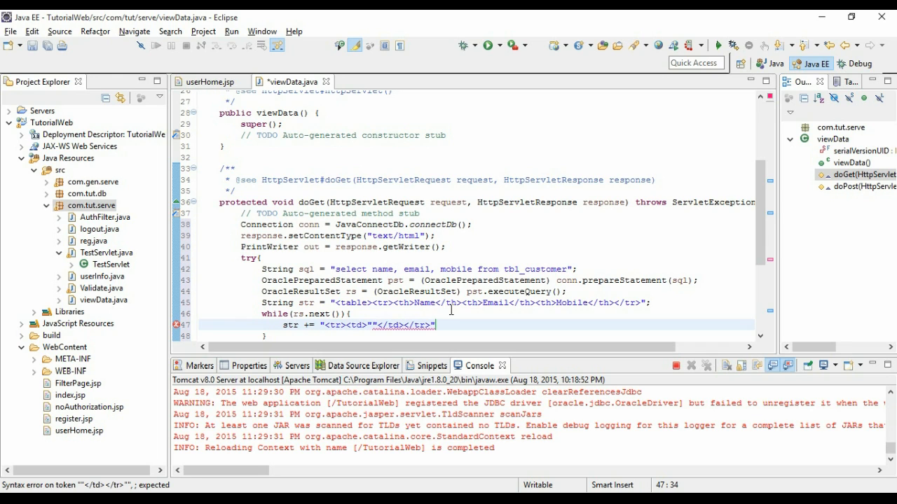
type("+")
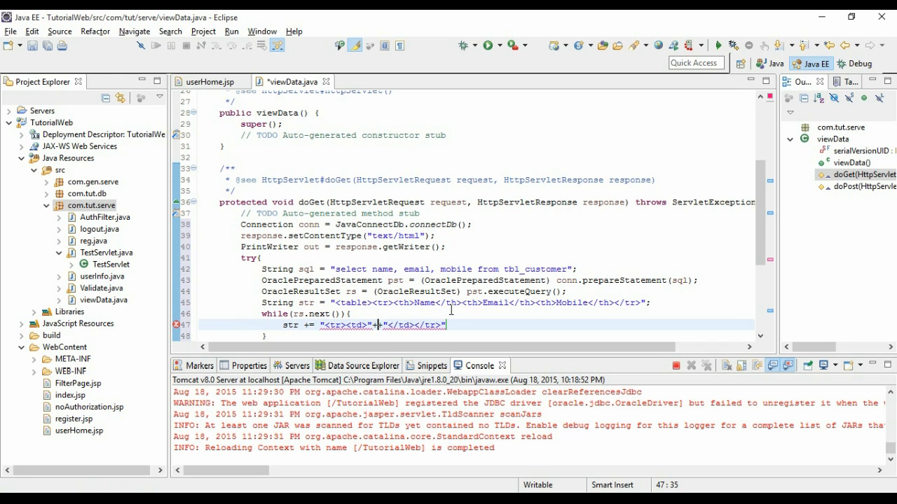
type("+rs.gets")
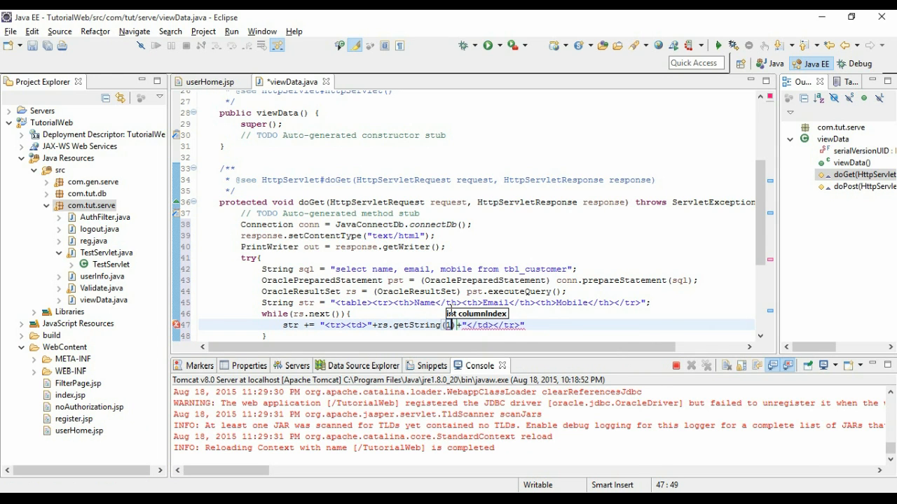
left_click(454, 325)
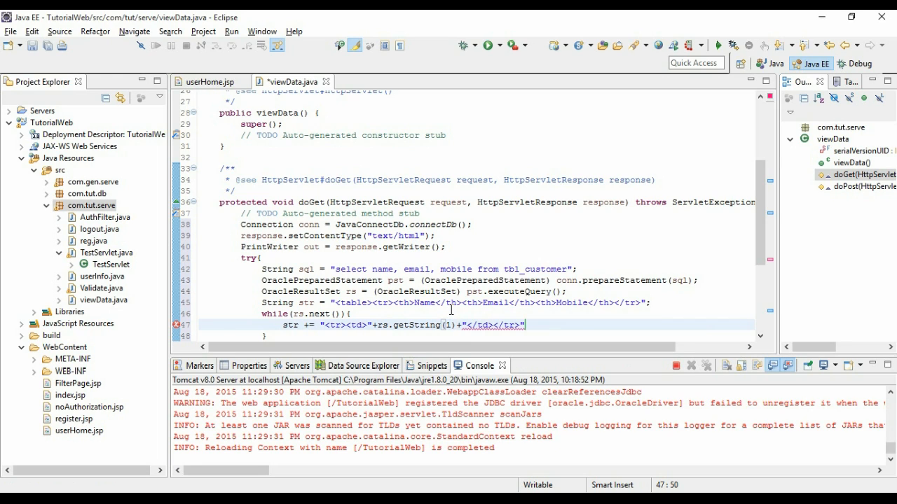
double_click(381, 269)
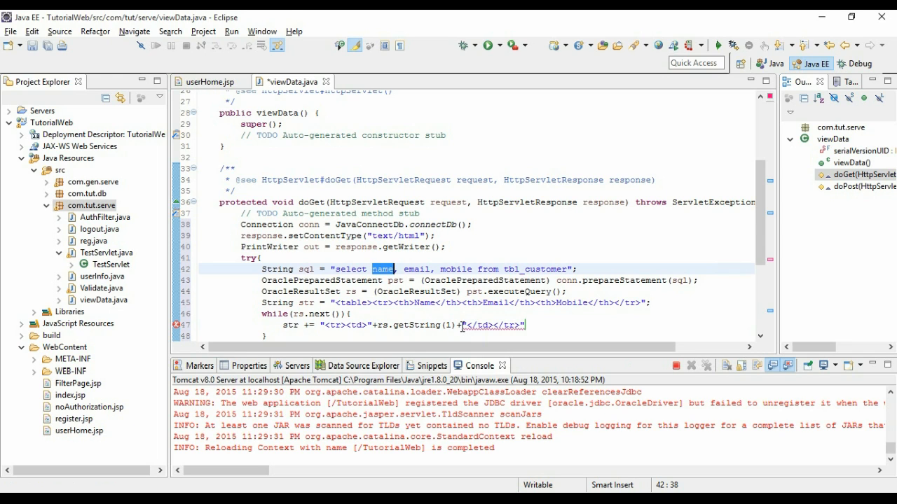
left_click(490, 325)
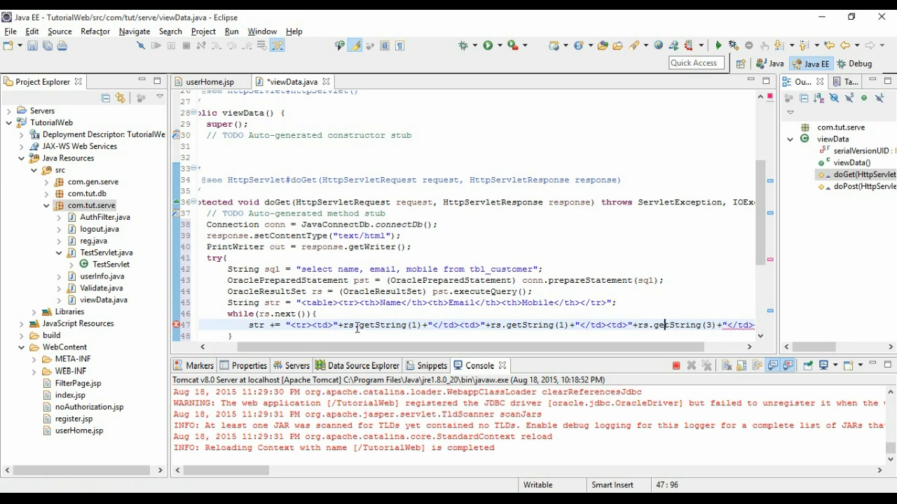
Complete the row line with rs.getString(2) and (3) cells and a closing semicolon.
type("2")
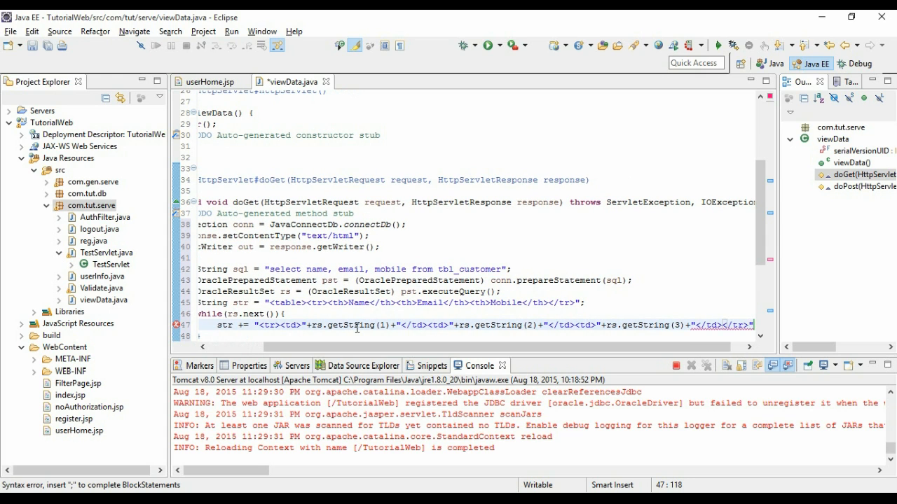
type(";")
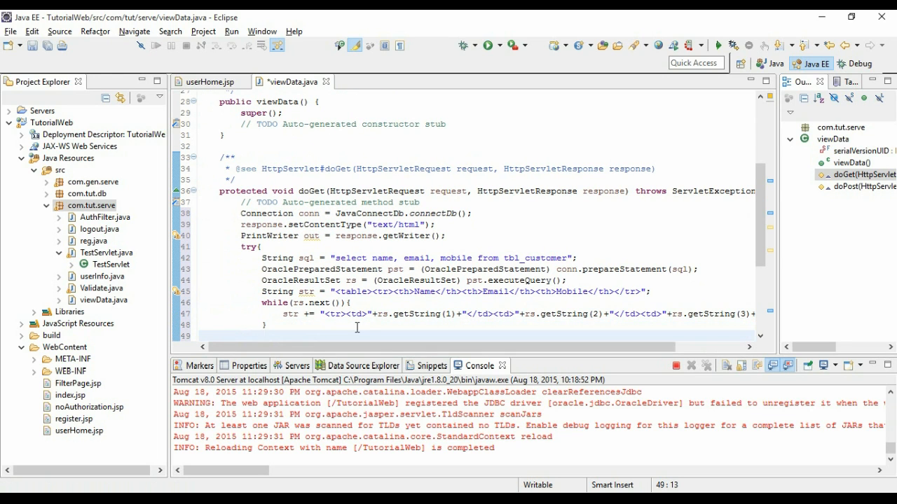
After the loop, append "</table>" to str and print it with out.println(str).
type("str ++")
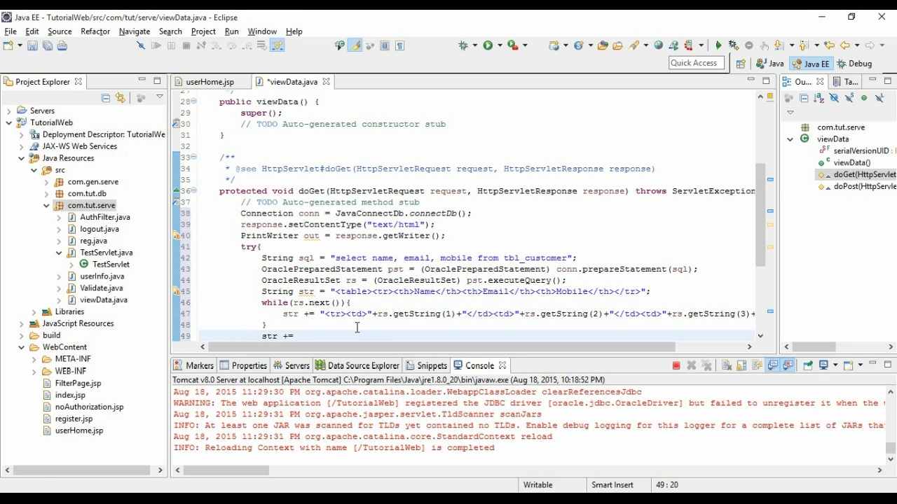
type("\"</table")
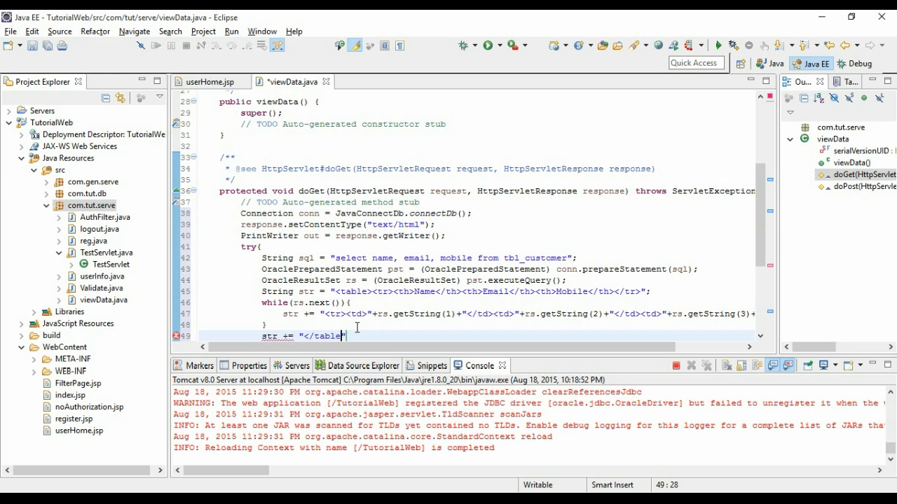
type(">\";")
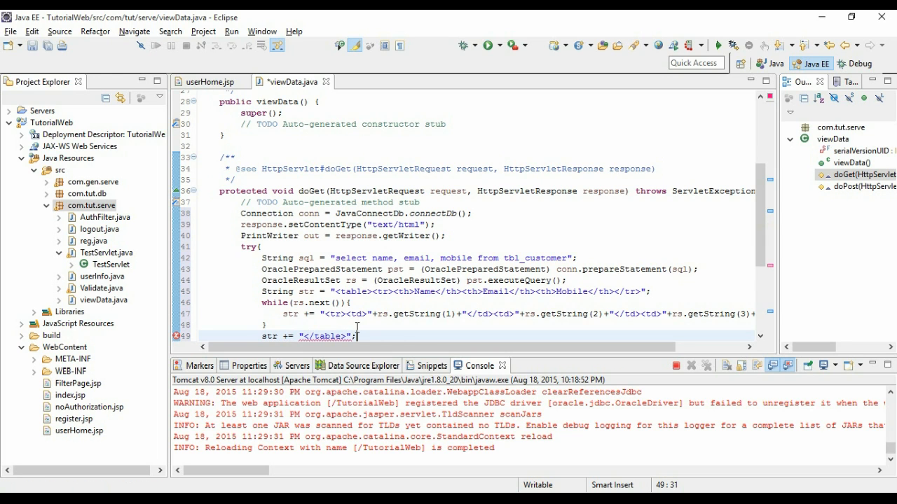
type("out.pi")
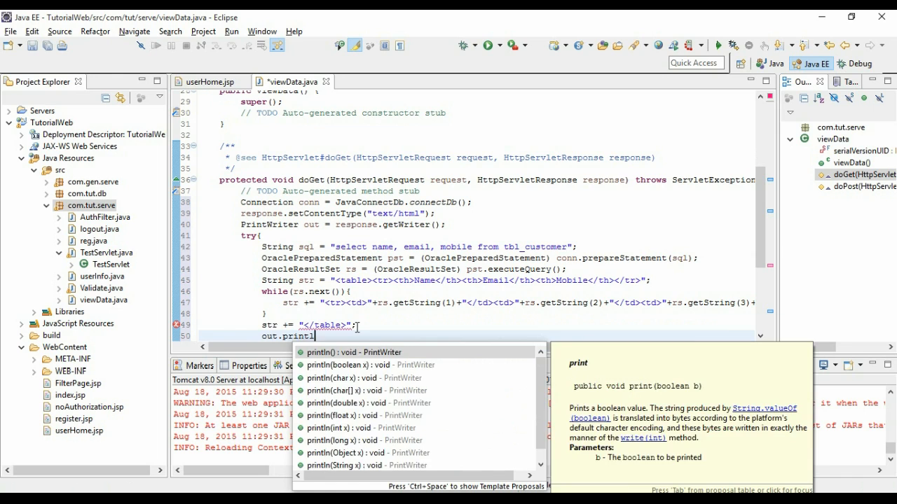
left_click(353, 353)
type("}finally")
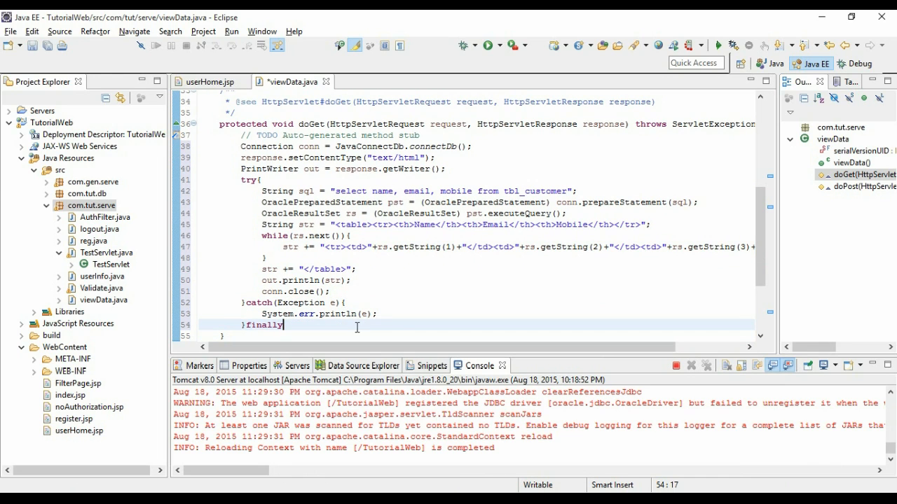
Close the writer with out.close() in finally and save the servlet.
type("out.close();")
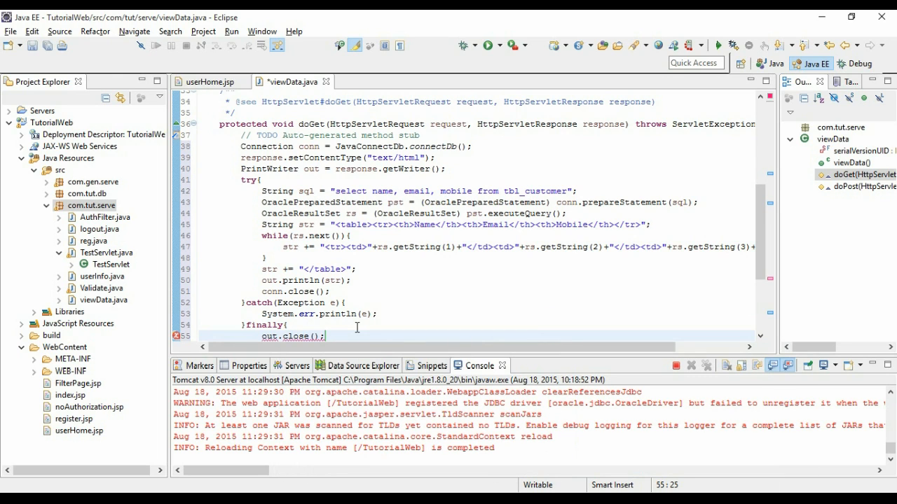
key("ctrl+s")
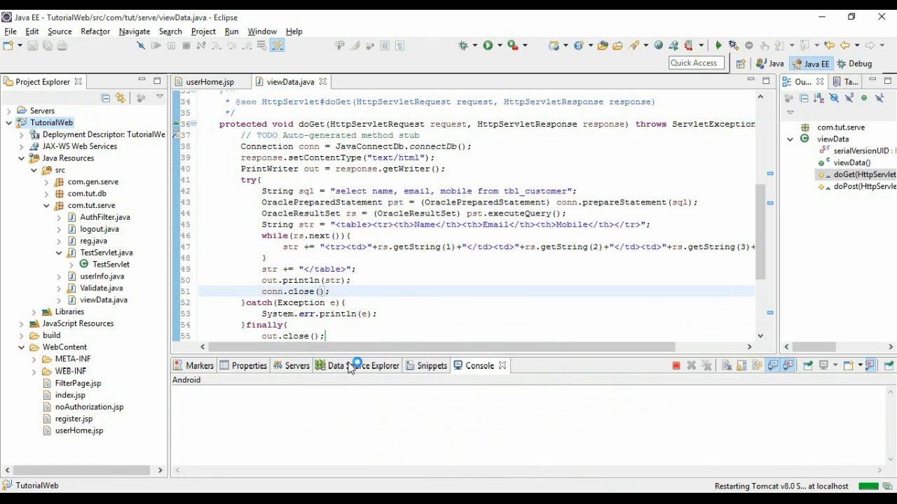
Restart the Tomcat v8.0 server so the updated viewData servlet deploys.
left_click(479, 364)
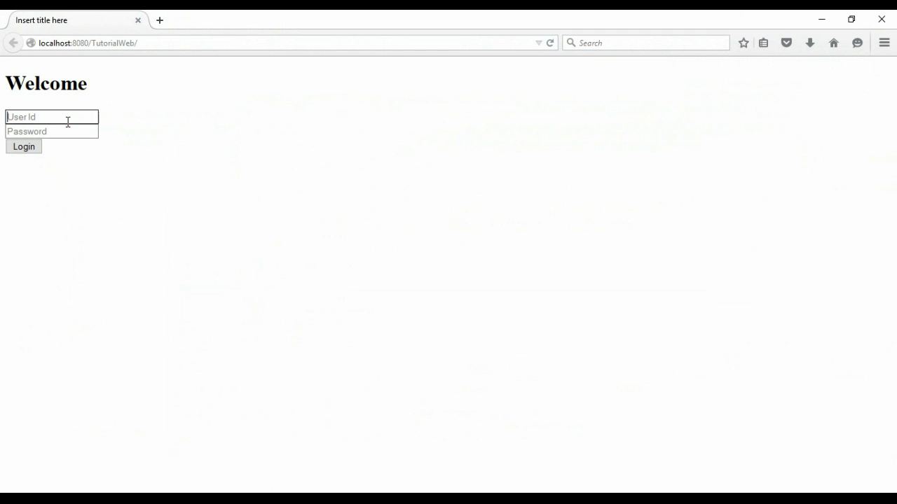
Log in as TH001 and open the View Data page listing Name, Email and Mobile.
type("TH001")
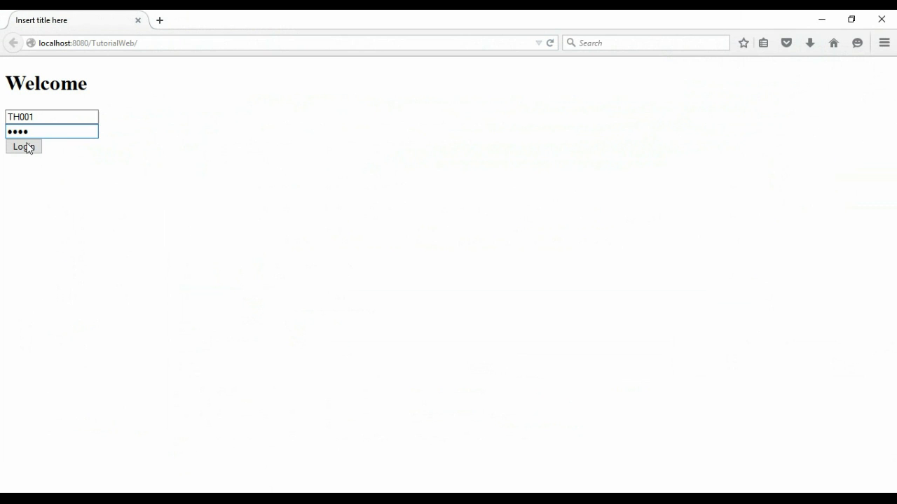
left_click(22, 147)
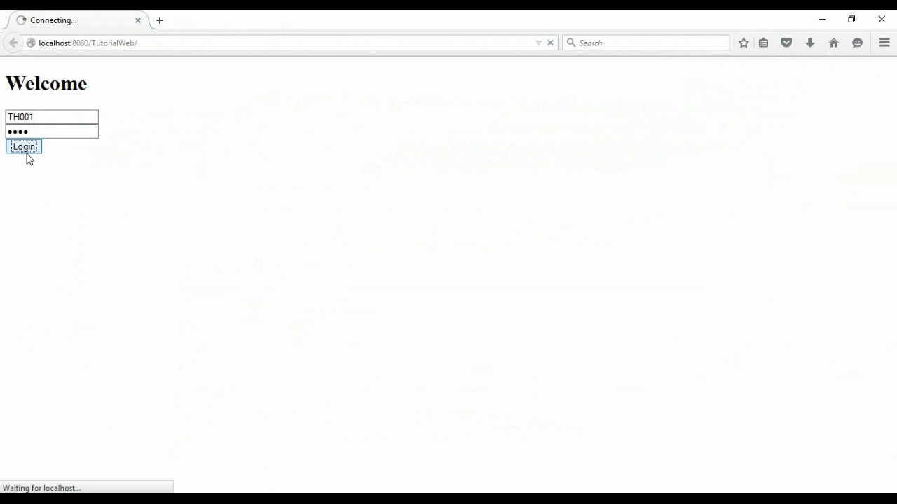
left_click(23, 148)
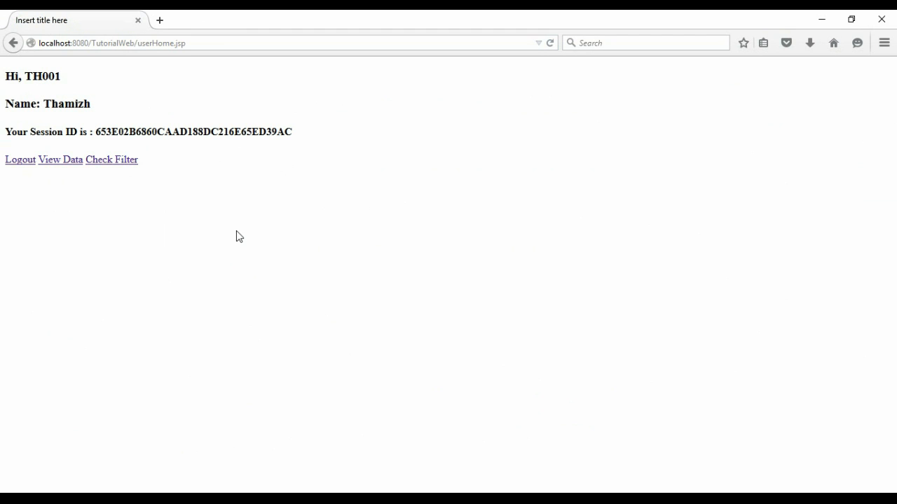
left_click(60, 160)
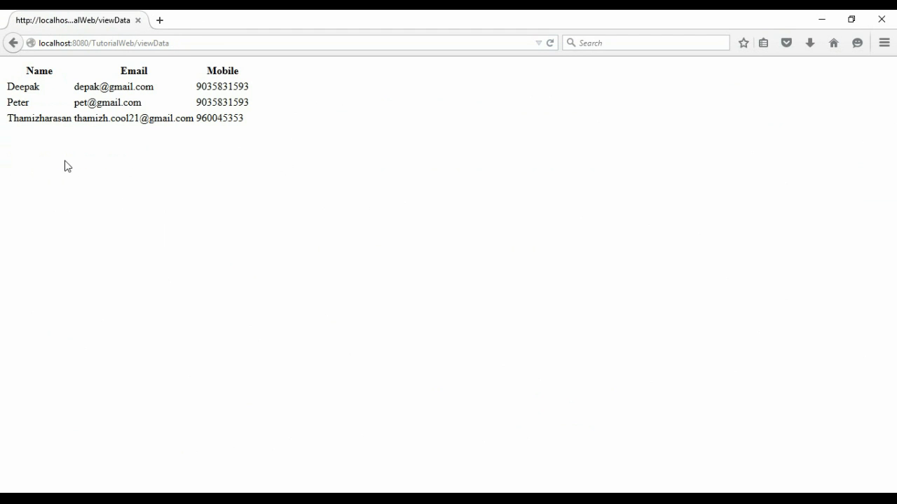
mouse_move(154, 121)
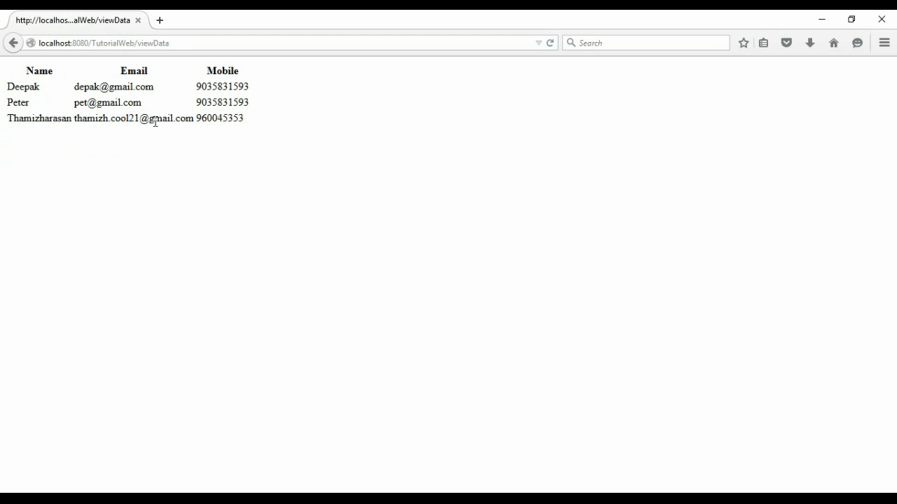
mouse_move(208, 157)
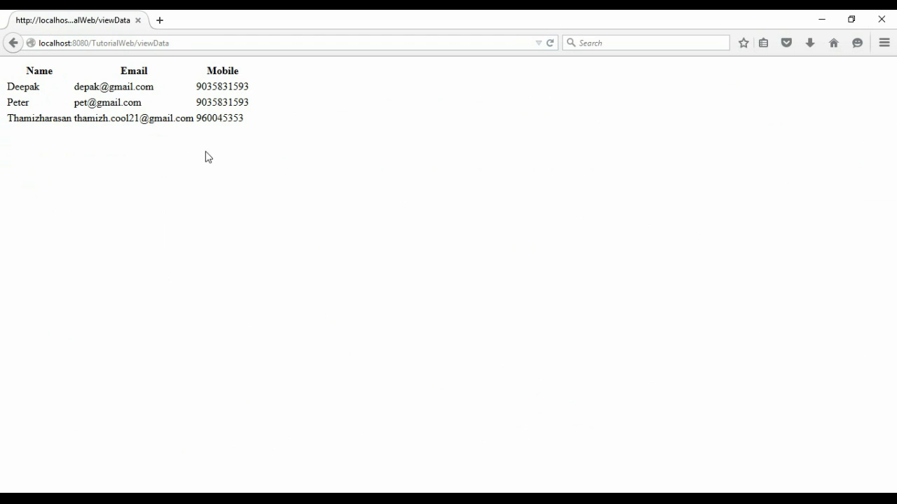
mouse_move(339, 322)
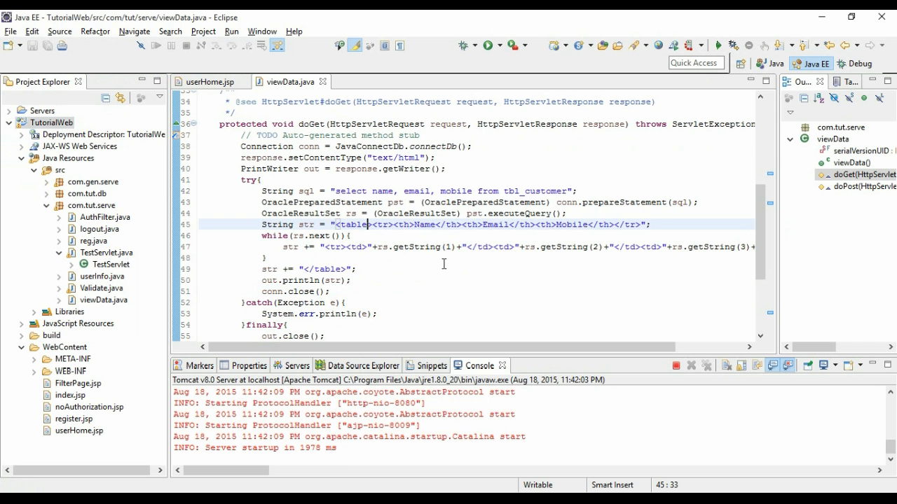
Change the opening tag to <table border=1> in the header string.
type("border")
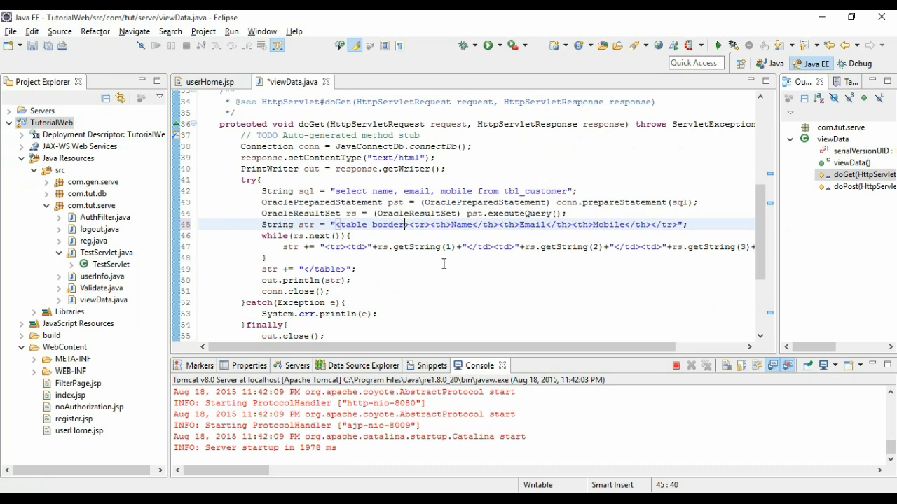
type("=1")
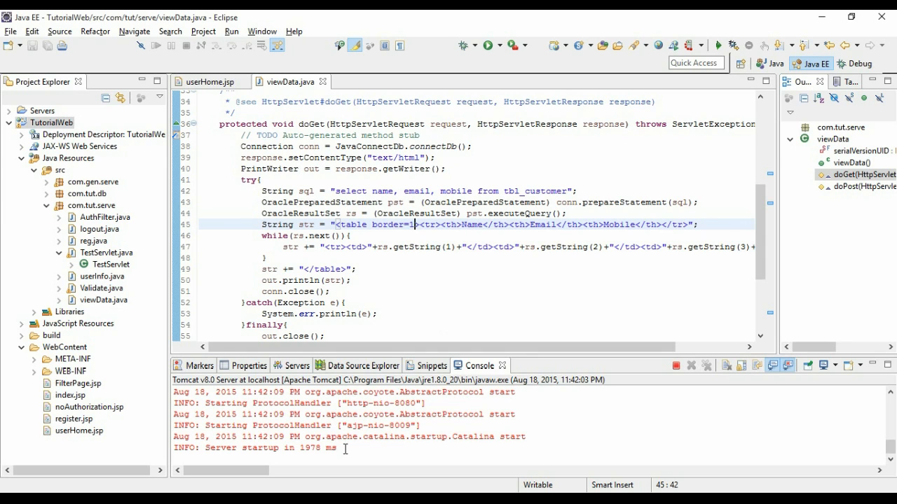
mouse_move(434, 247)
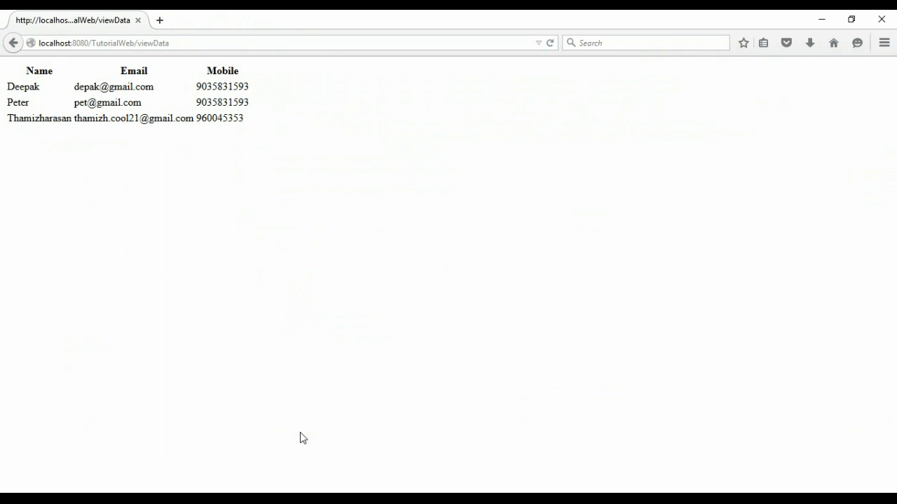
Reload the viewData page to check whether the table border appears.
left_click(550, 42)
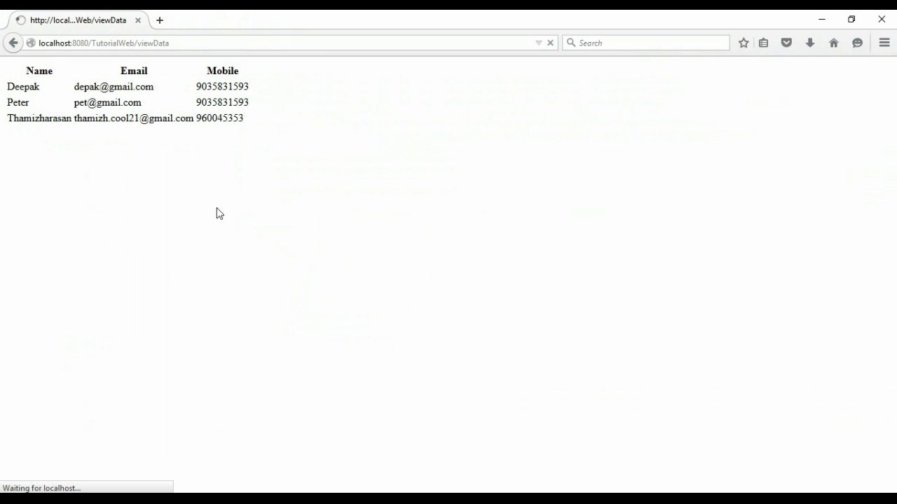